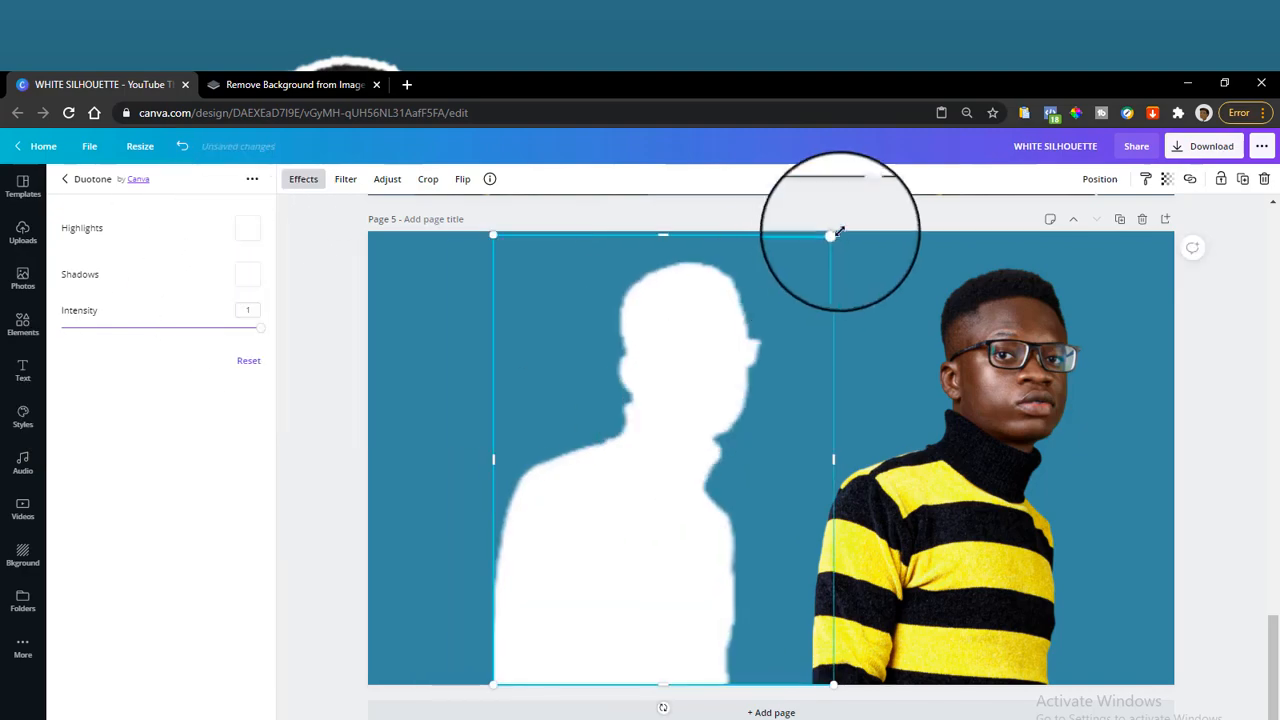
# - Go to Page 3, the before/after example with the white silhouette outline
pyautogui.click(22, 232)
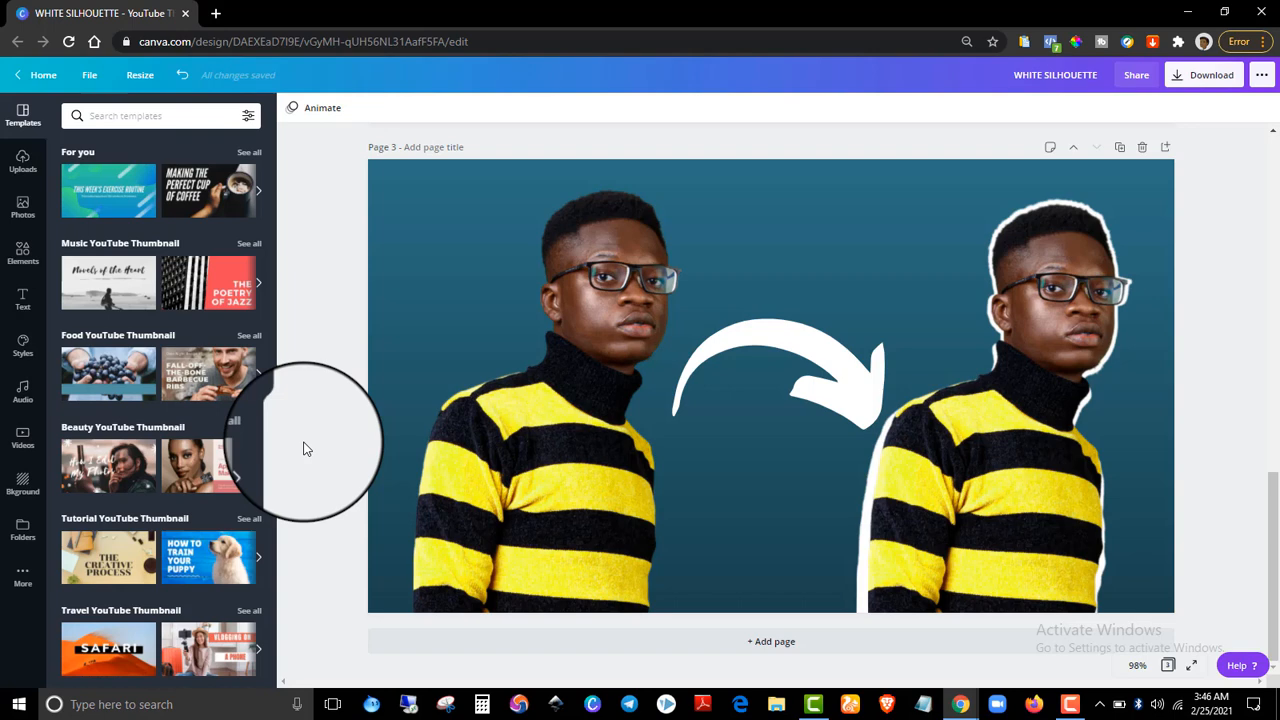
# - Duplicate the Page 3 example and move down to the plain teal Page 5
pyautogui.click(1120, 144)
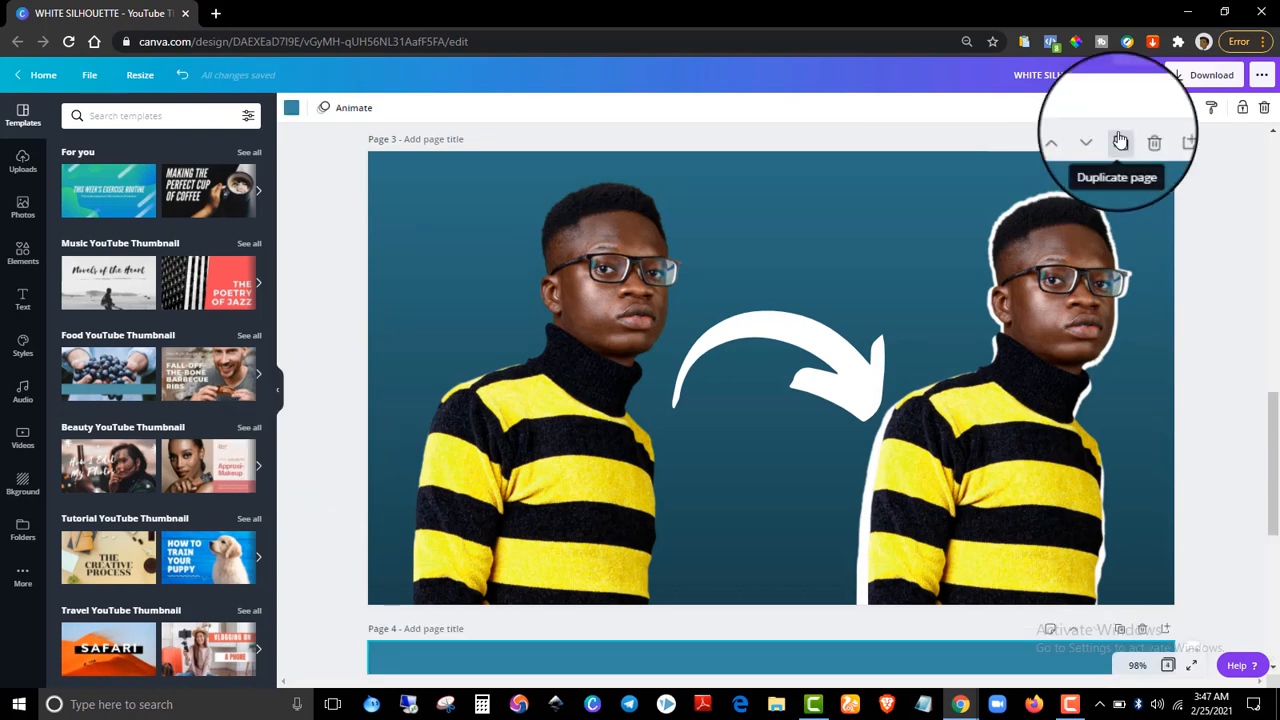
pyautogui.click(1120, 141)
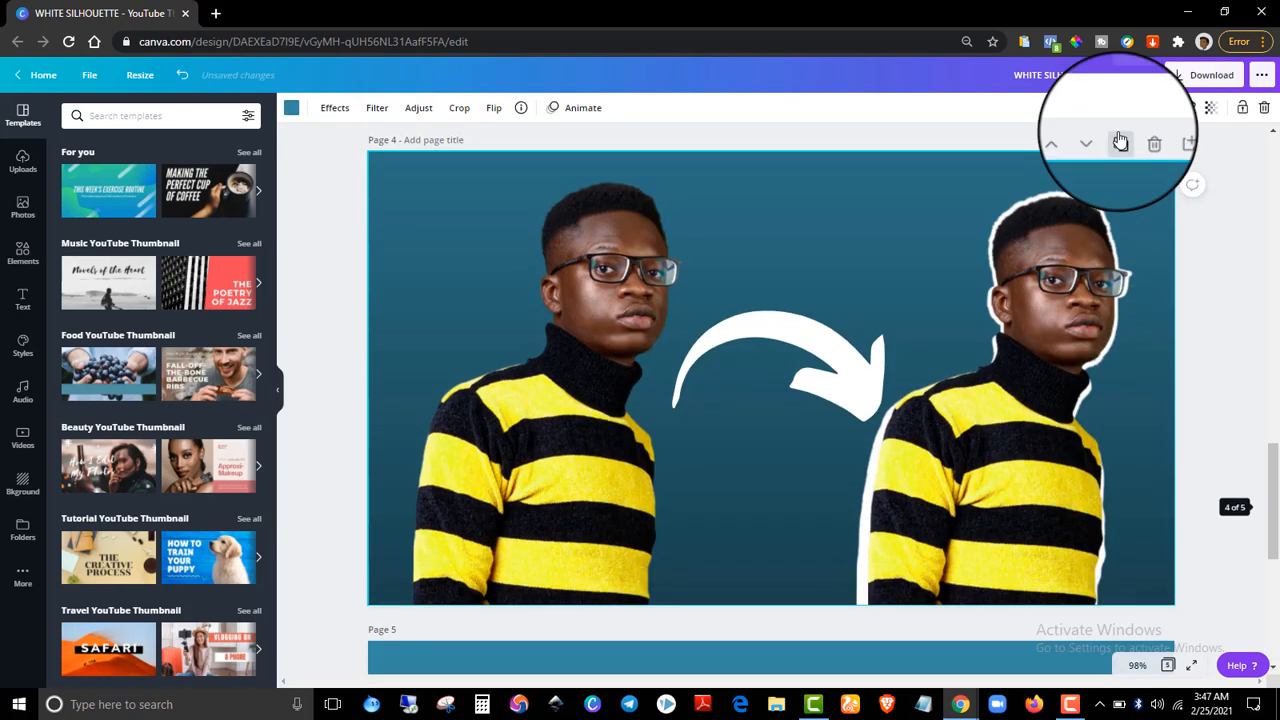
pyautogui.scroll(-3)
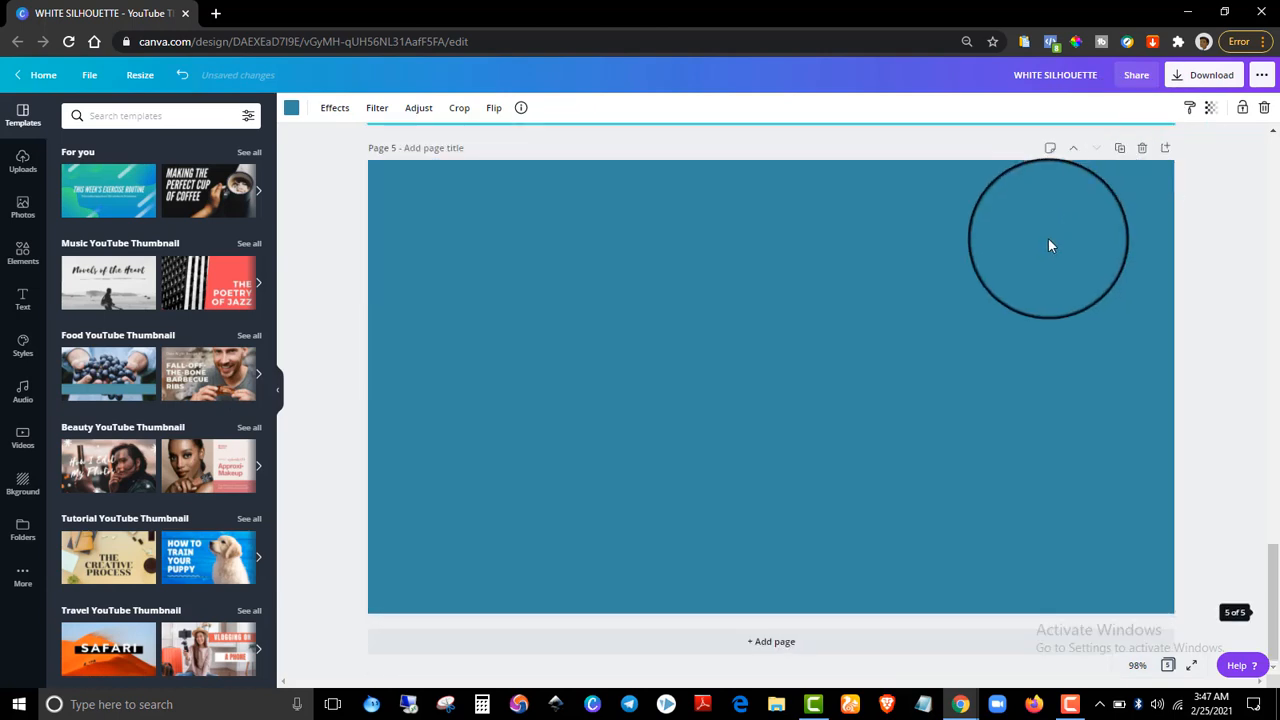
pyautogui.moveTo(1050, 240); pyautogui.dragTo(800, 390)
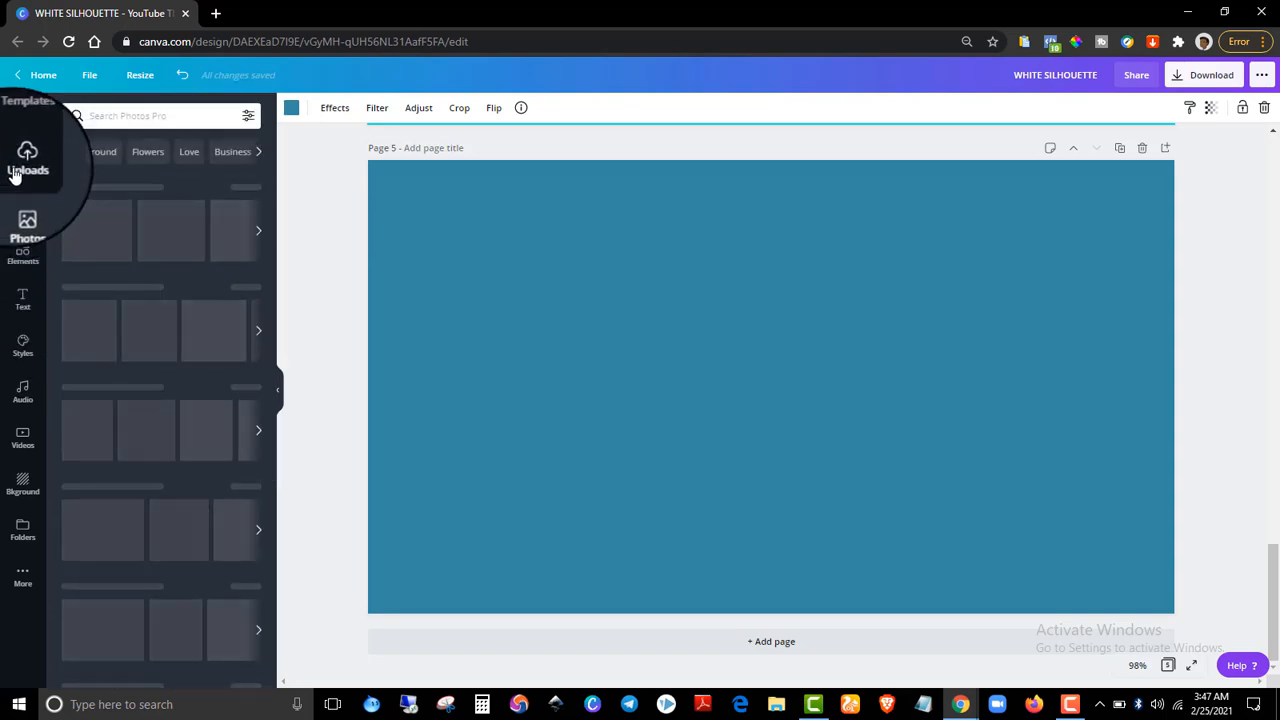
# - Show Uploads, then place, crop and resize the man's full-body photo on Page 5
pyautogui.click(22, 160)
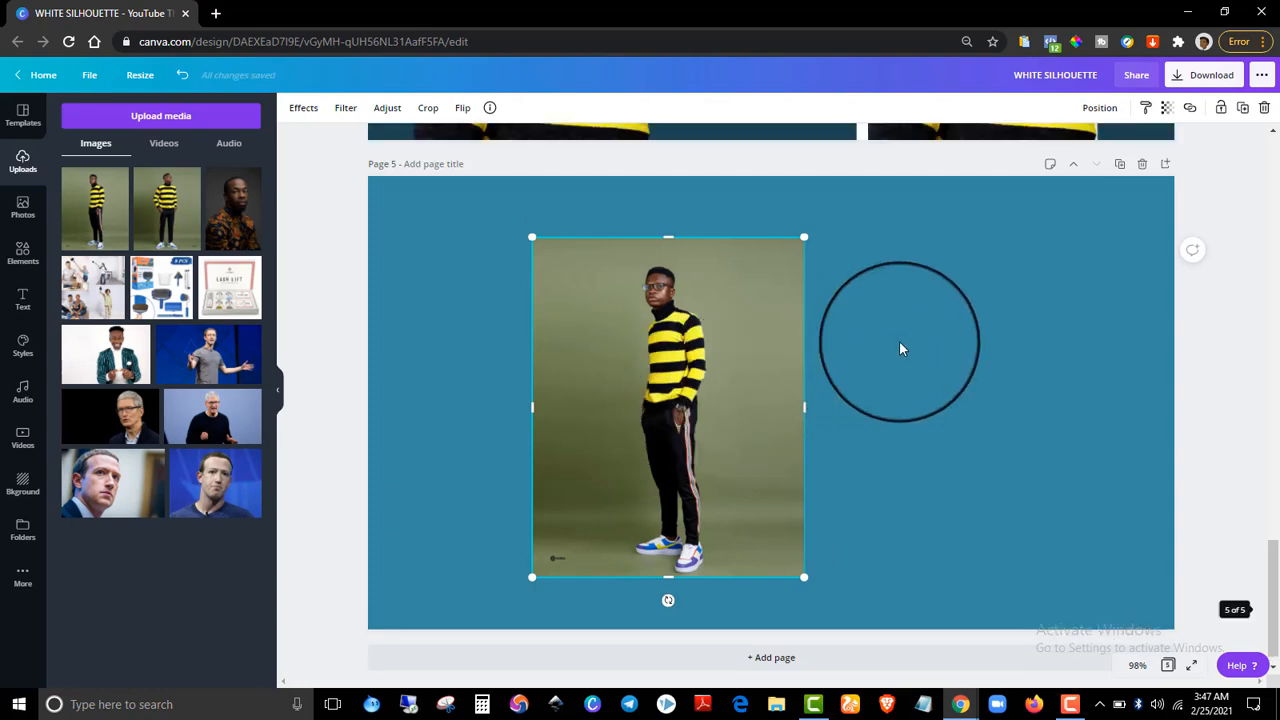
pyautogui.moveTo(900, 340); pyautogui.dragTo(515, 210)
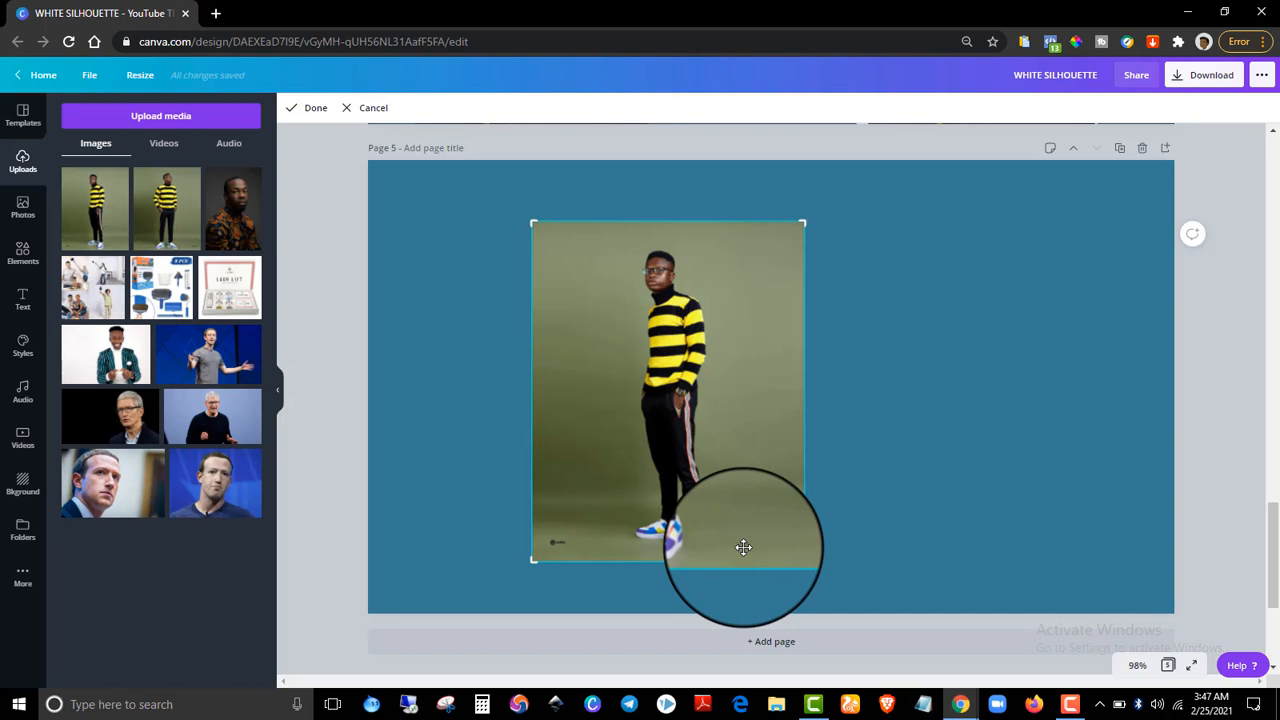
pyautogui.moveTo(743, 547); pyautogui.dragTo(805, 408)
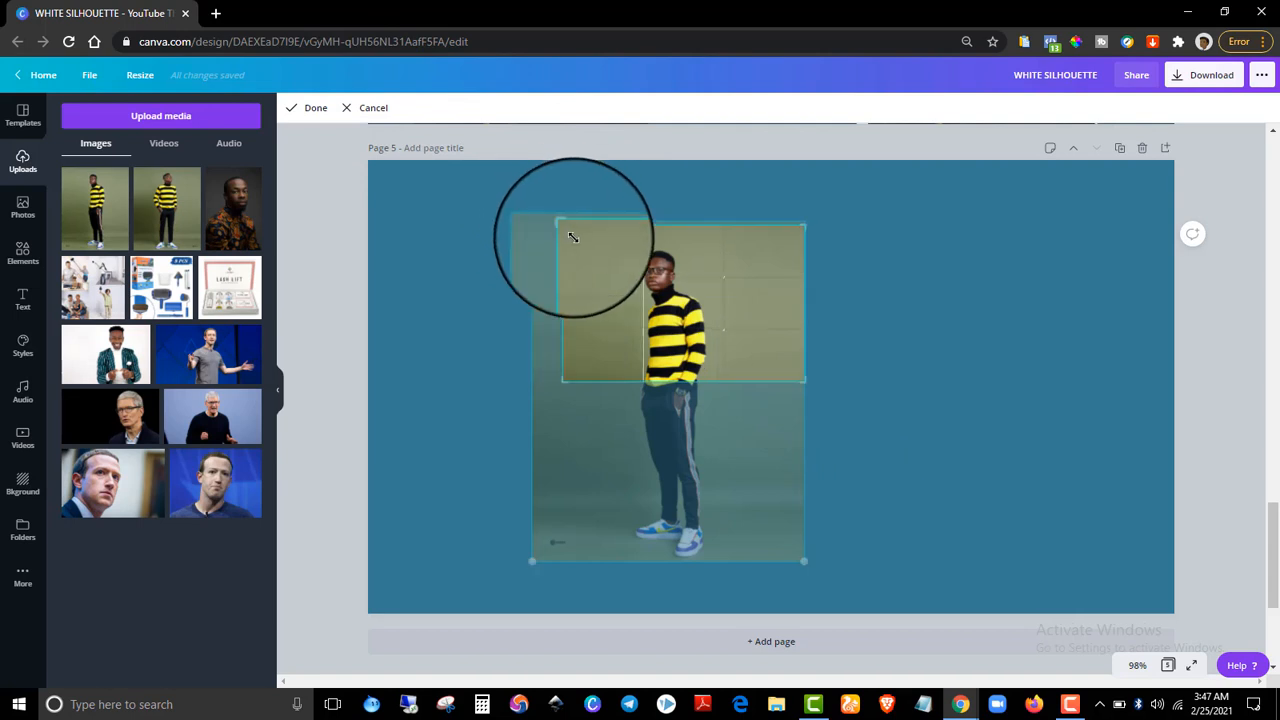
pyautogui.moveTo(573, 238); pyautogui.dragTo(612, 238)
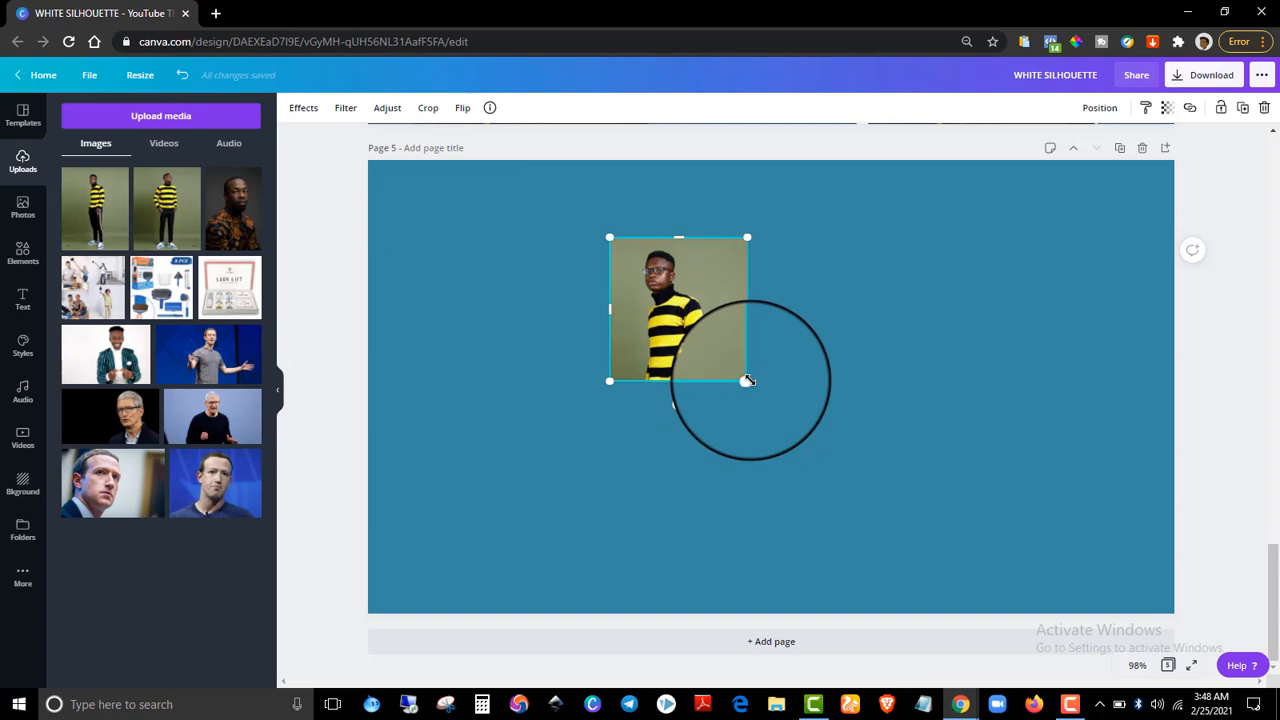
pyautogui.moveTo(747, 380); pyautogui.dragTo(900, 543)
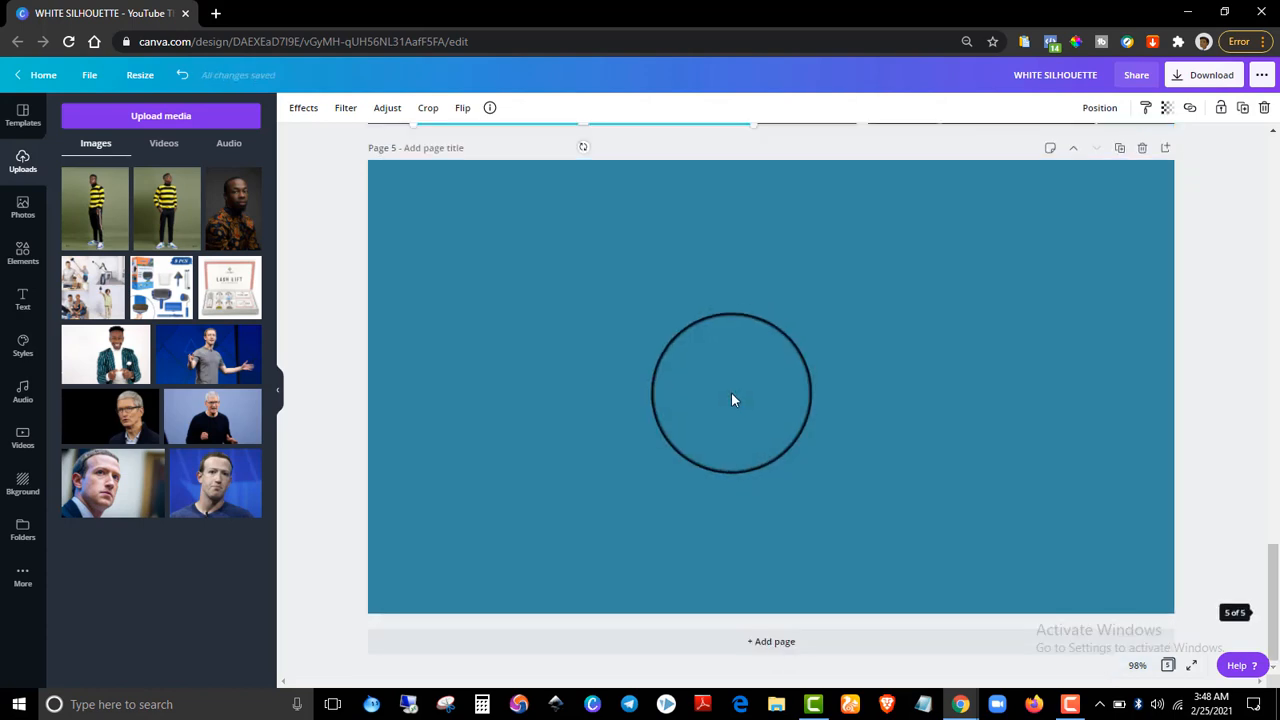
# - Paste the copied cut-out portrait of the man onto teal Page 5
pyautogui.rightClick(732, 392)
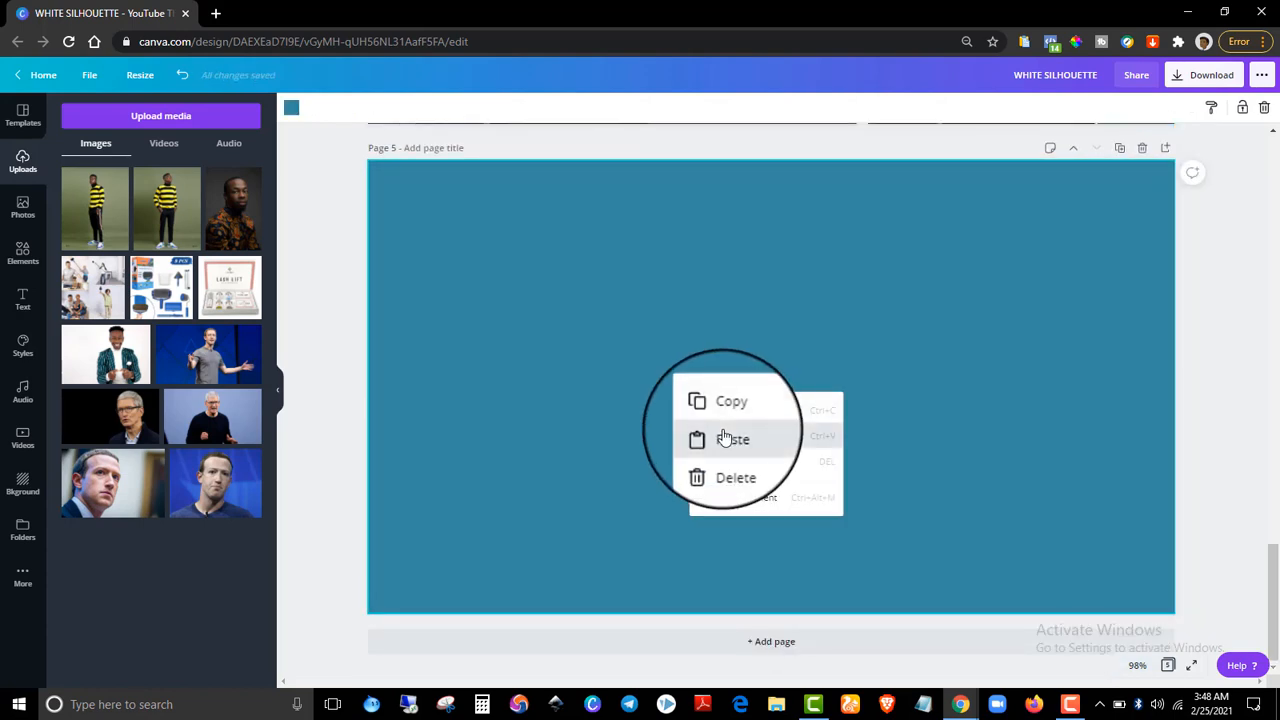
pyautogui.click(736, 439)
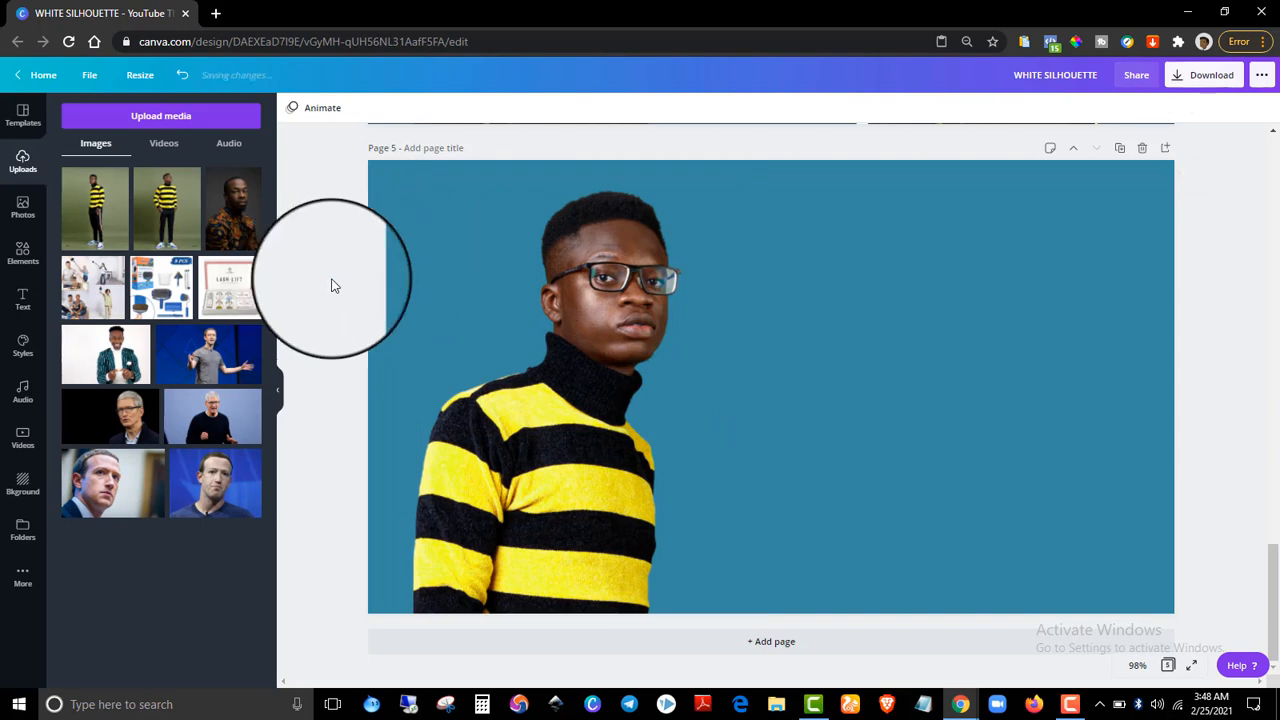
pyautogui.moveTo(417, 323)
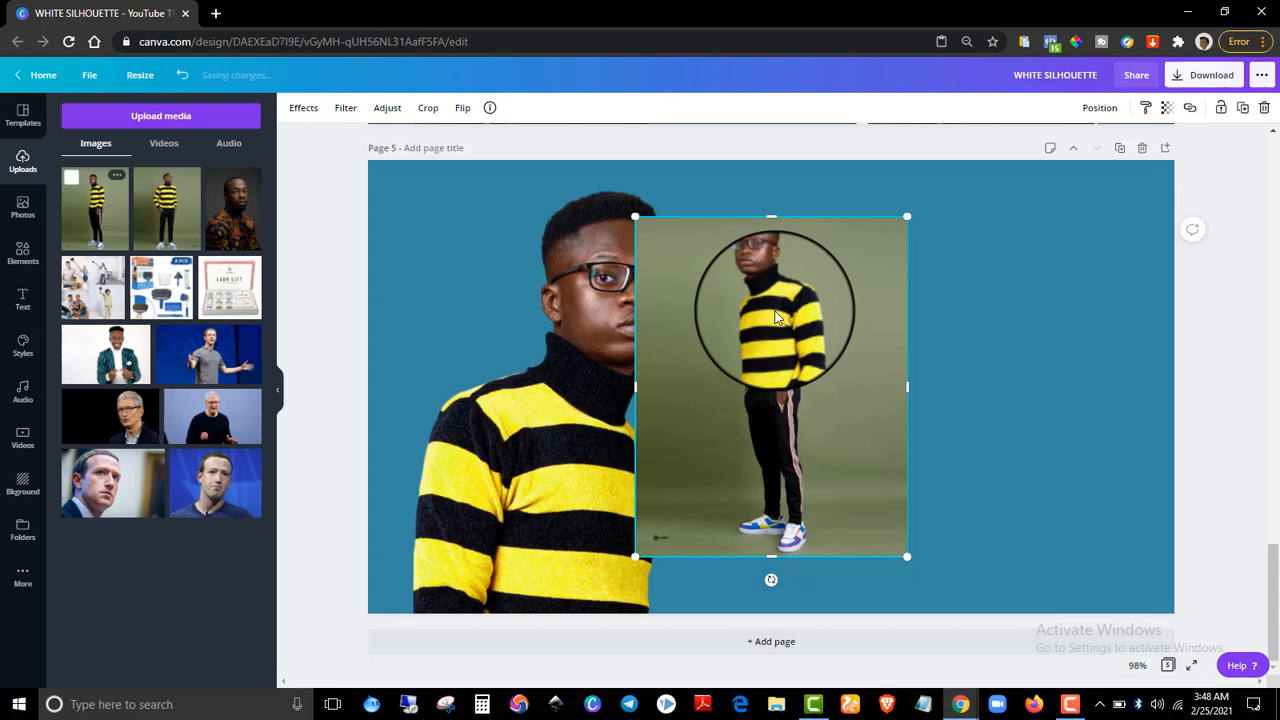
# - Move the full-body photo right, apply Background Remover, and switch to remove.bg
pyautogui.moveTo(771, 317); pyautogui.dragTo(896, 320)
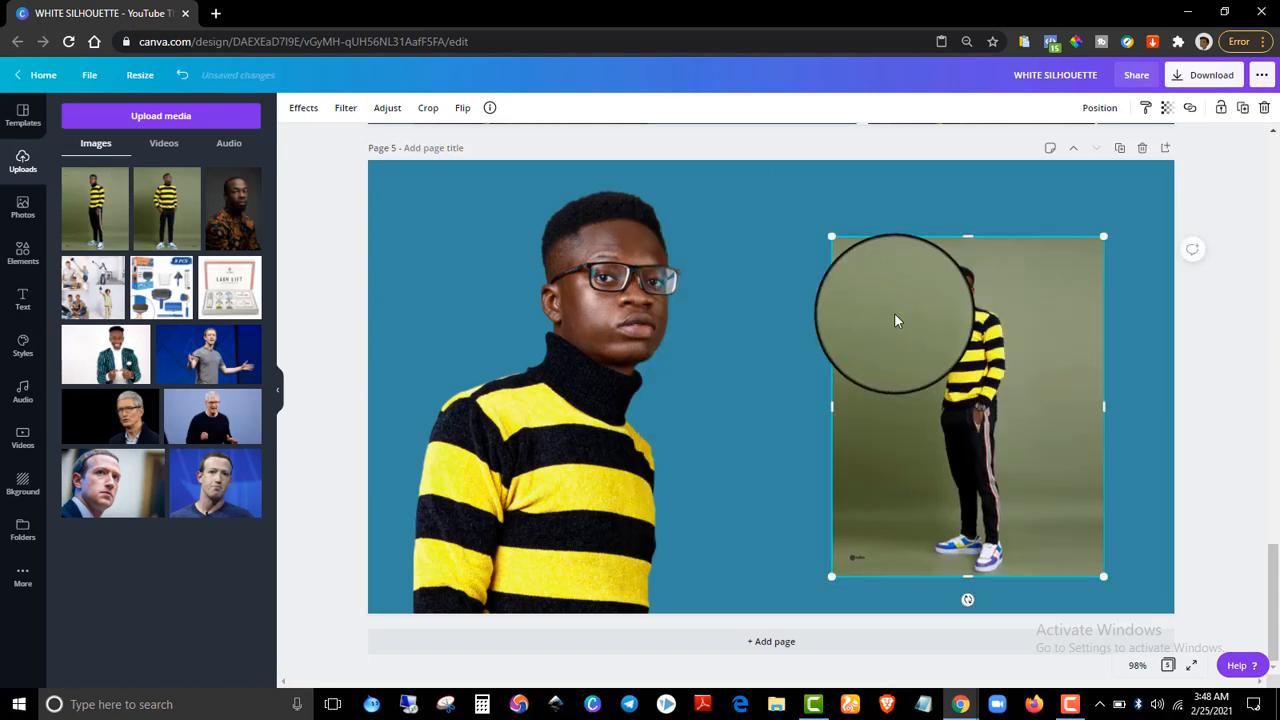
pyautogui.moveTo(895, 320); pyautogui.dragTo(573, 213)
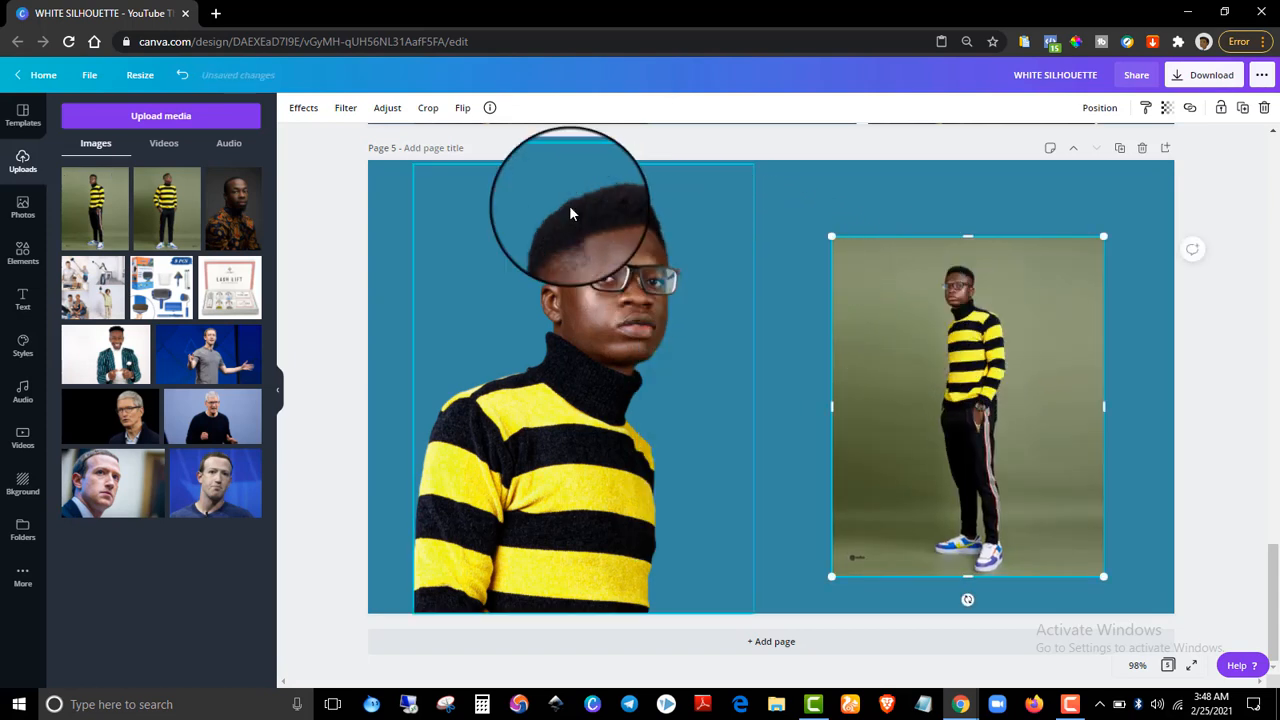
pyautogui.click(303, 107)
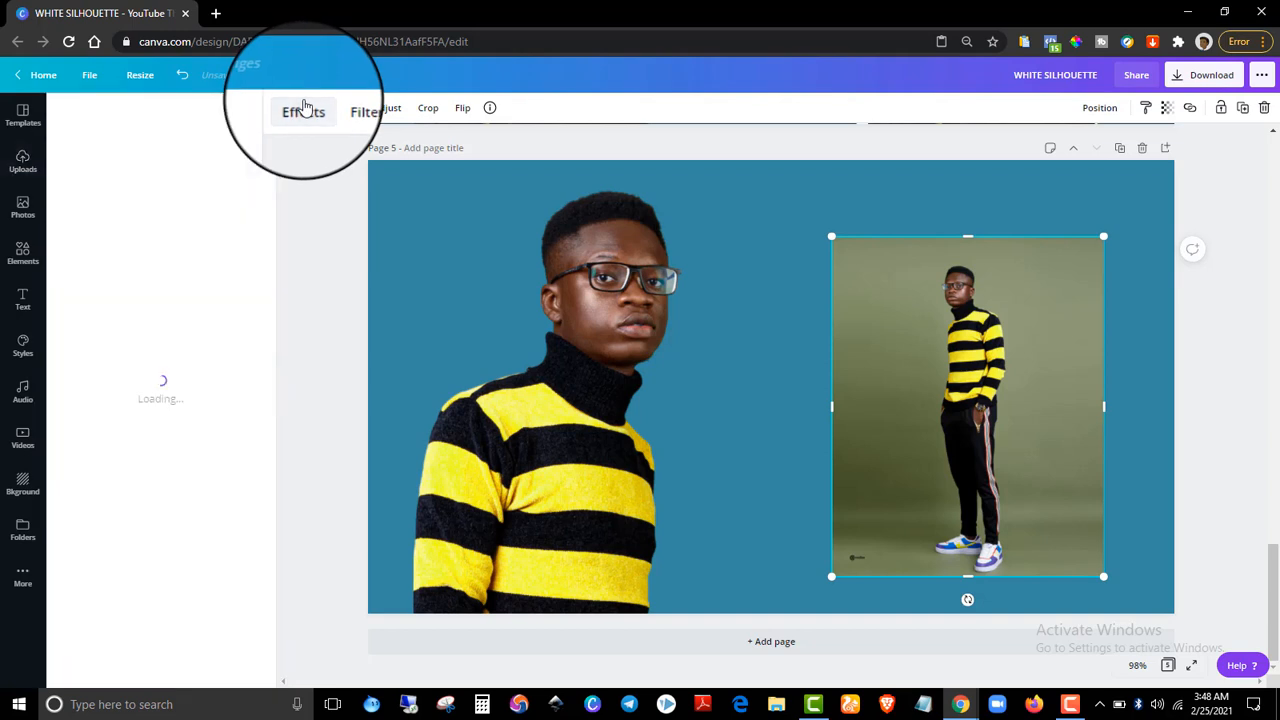
pyautogui.click(303, 111)
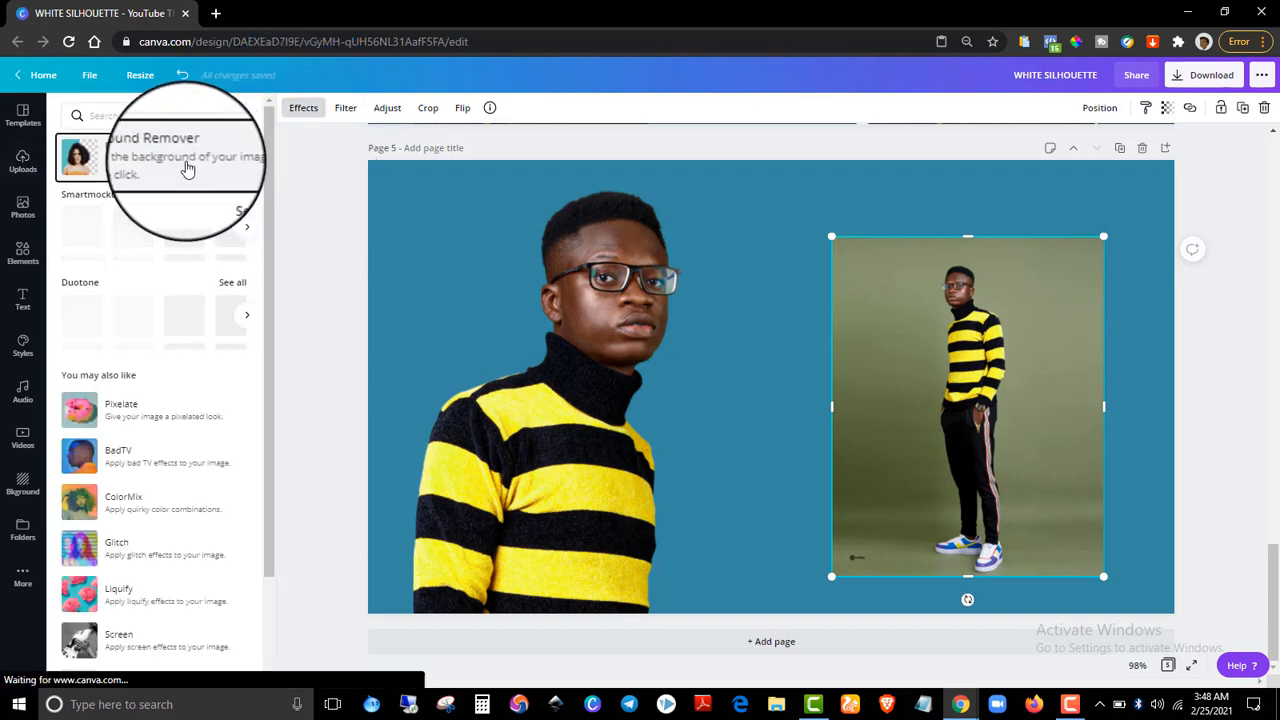
pyautogui.click(185, 160)
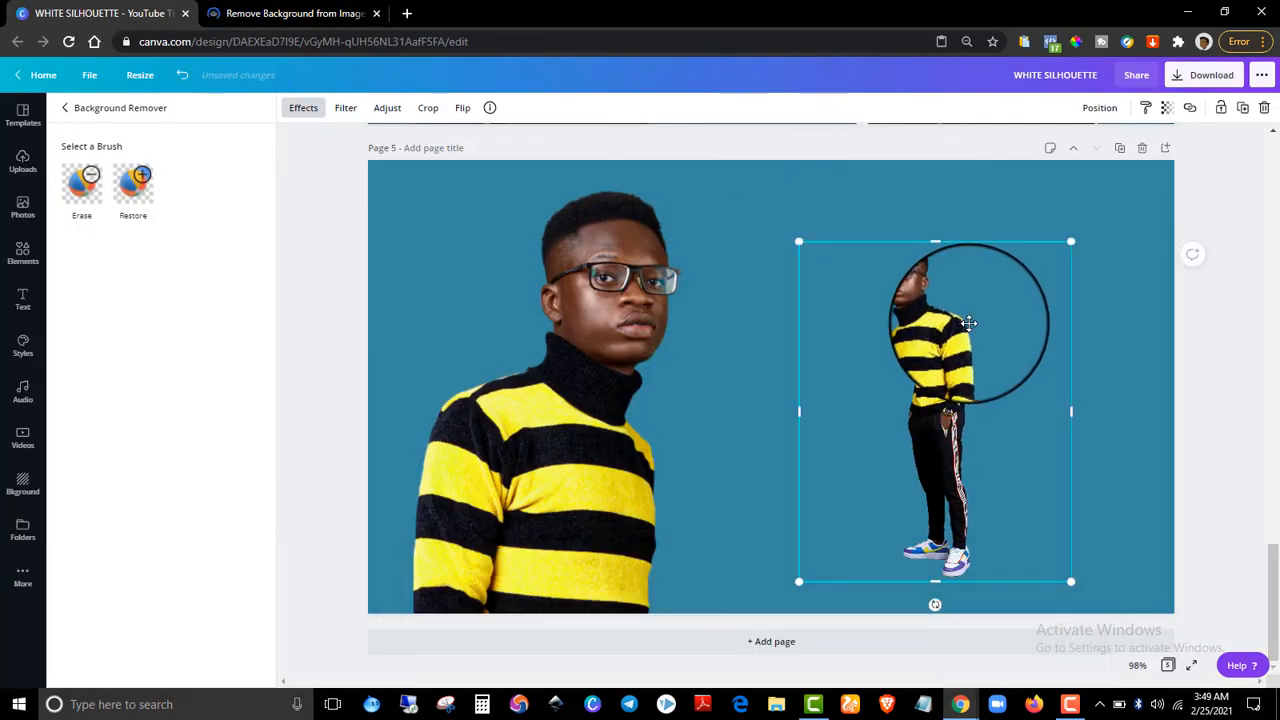
pyautogui.click(292, 13)
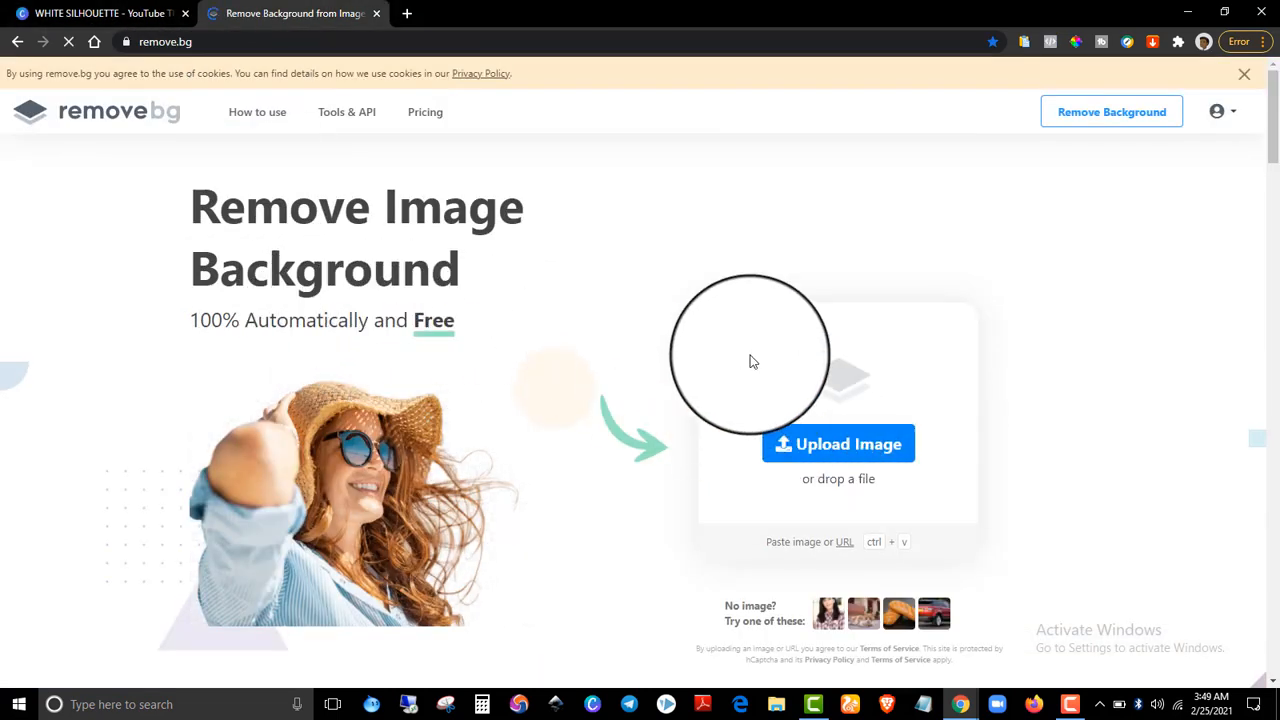
# - Switch from the remove.bg tab back to the Canva design
pyautogui.click(90, 13)
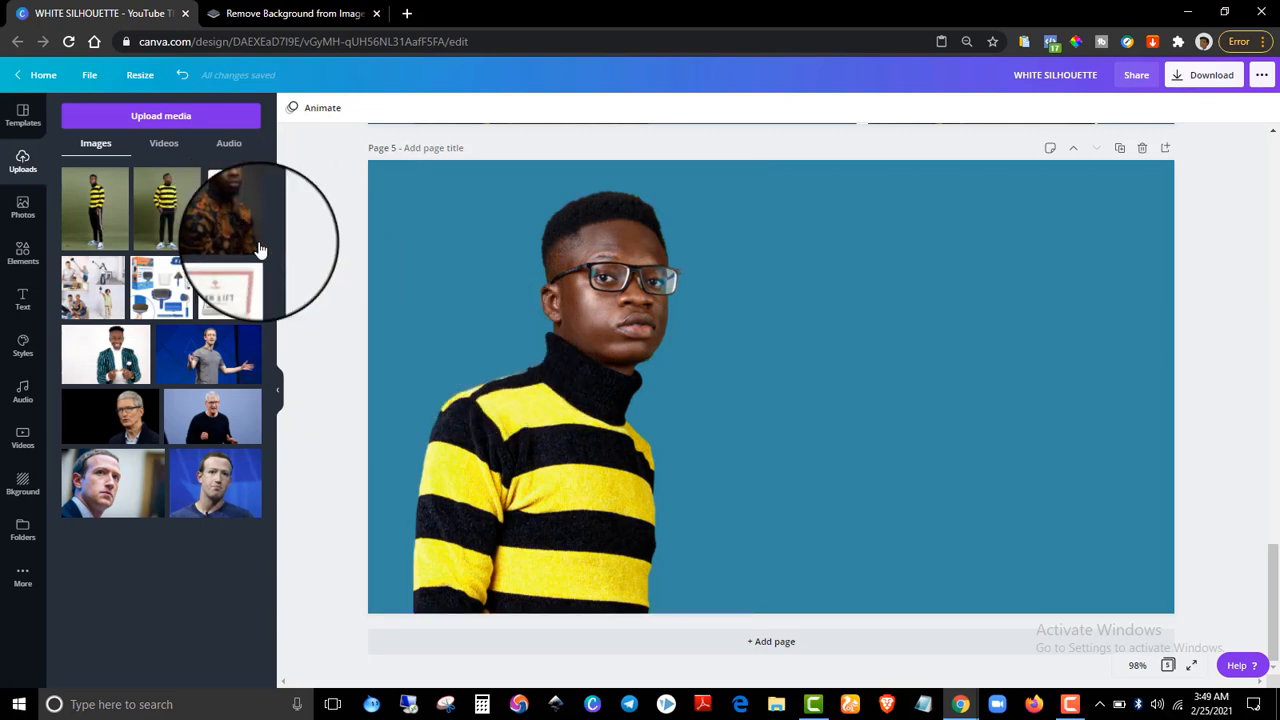
# - Duplicate the portrait cutout with Ctrl+D and place the copy on the right half
pyautogui.click(583, 388)
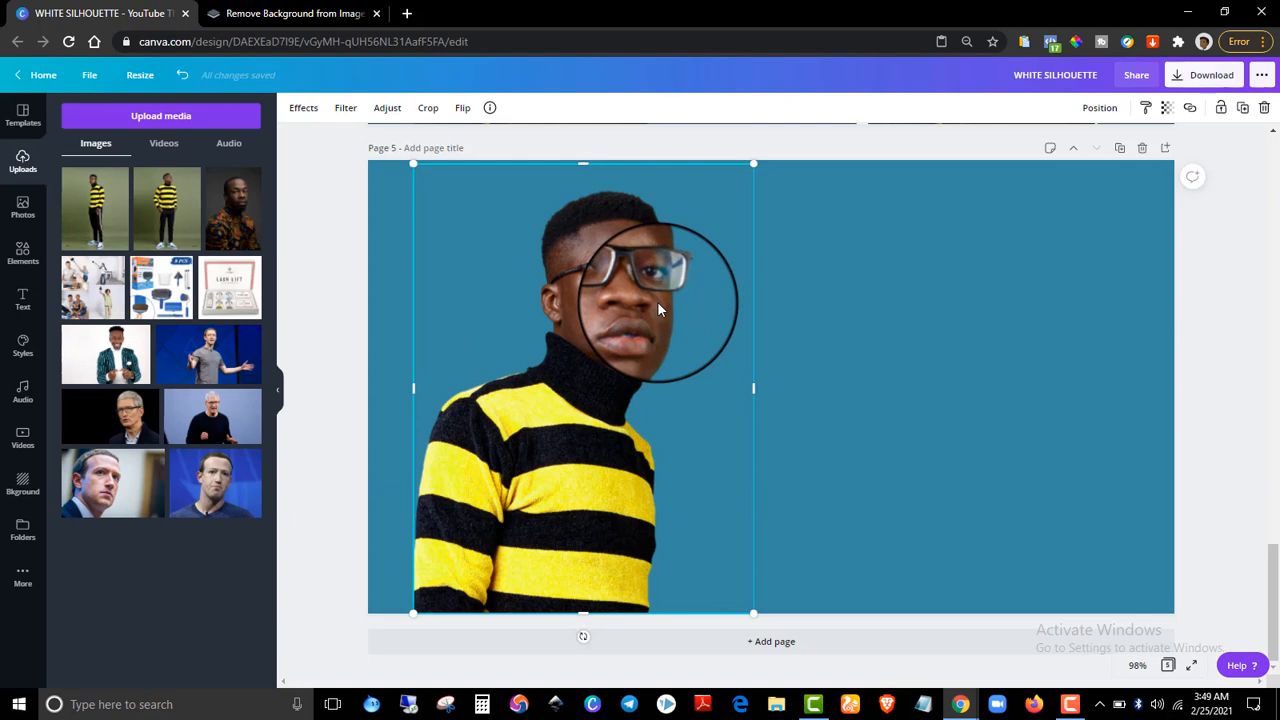
pyautogui.press('ctrl+d')
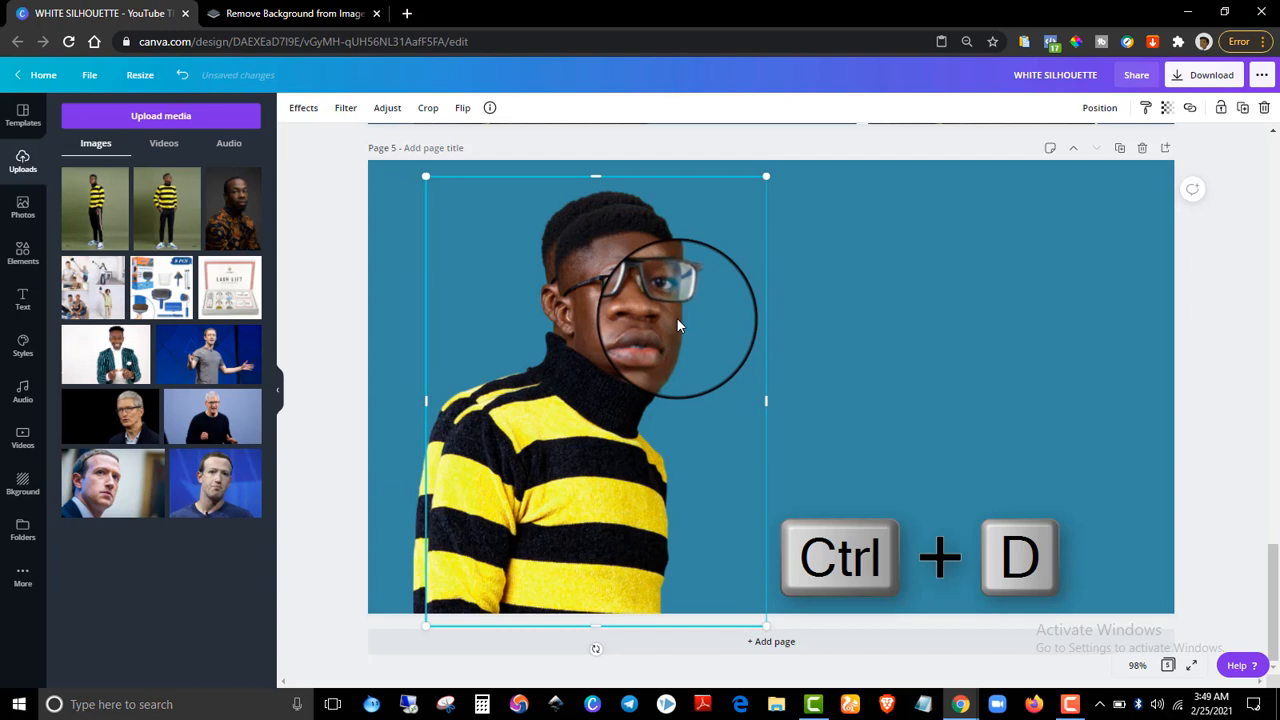
pyautogui.press('ctrl+d')
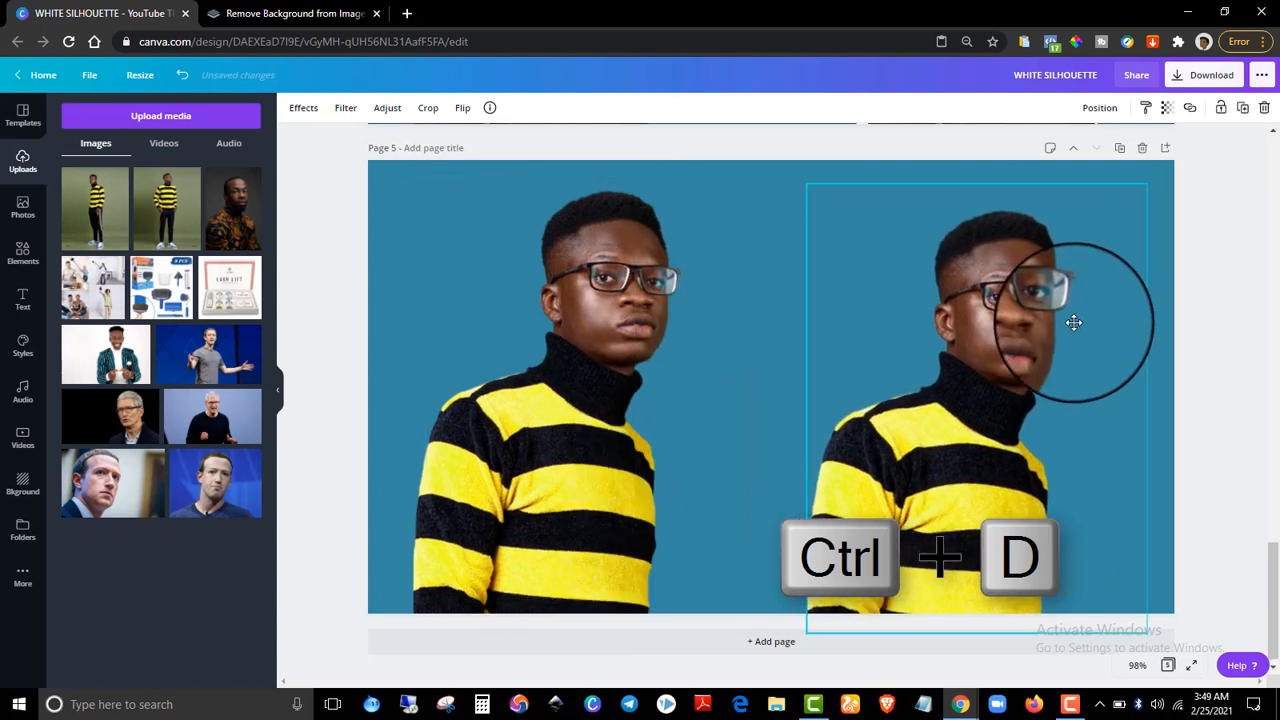
pyautogui.press('ctrl+d')
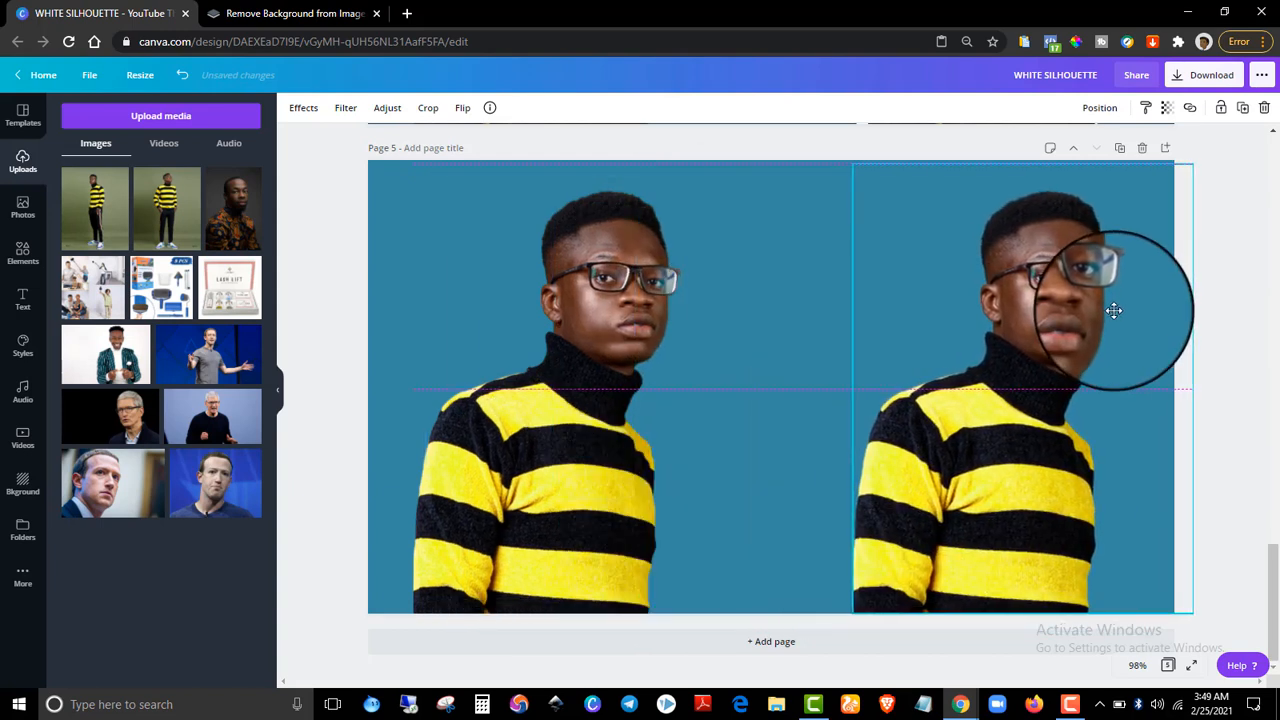
pyautogui.moveTo(1113, 310); pyautogui.dragTo(1073, 301)
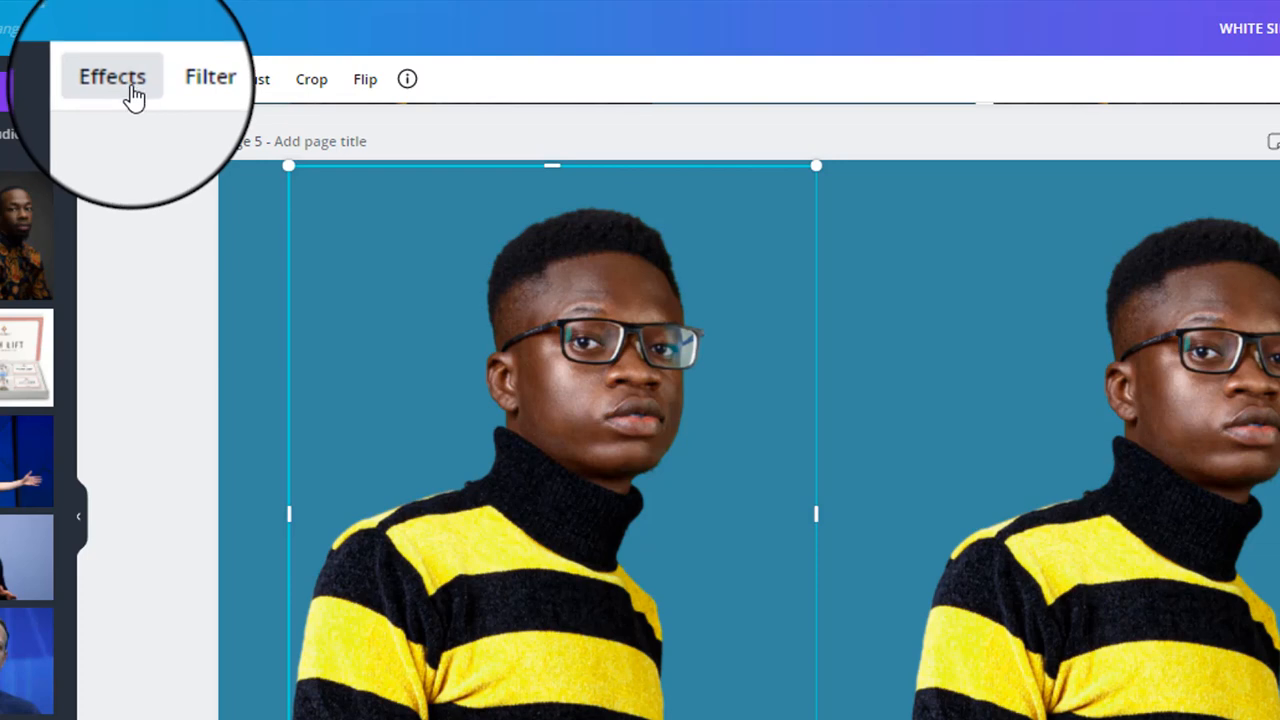
# - Apply the Cherry Duotone effect to the left portrait copy
pyautogui.click(111, 76)
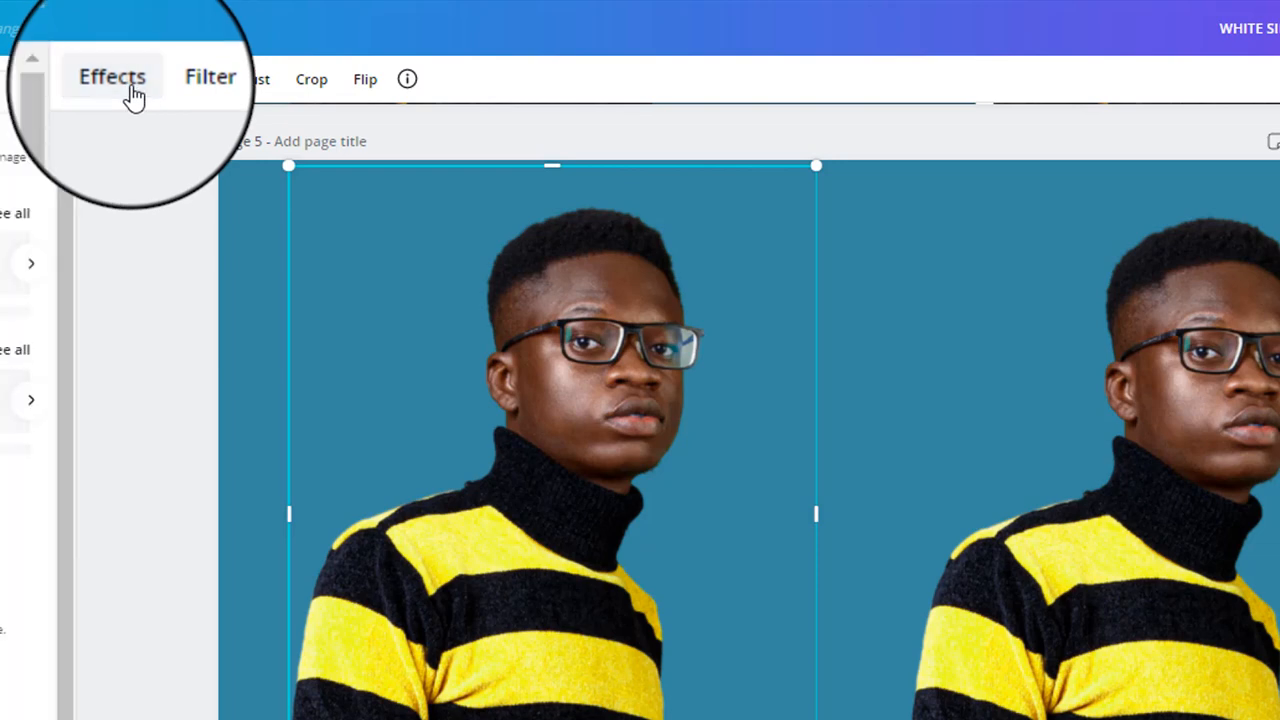
pyautogui.click(112, 77)
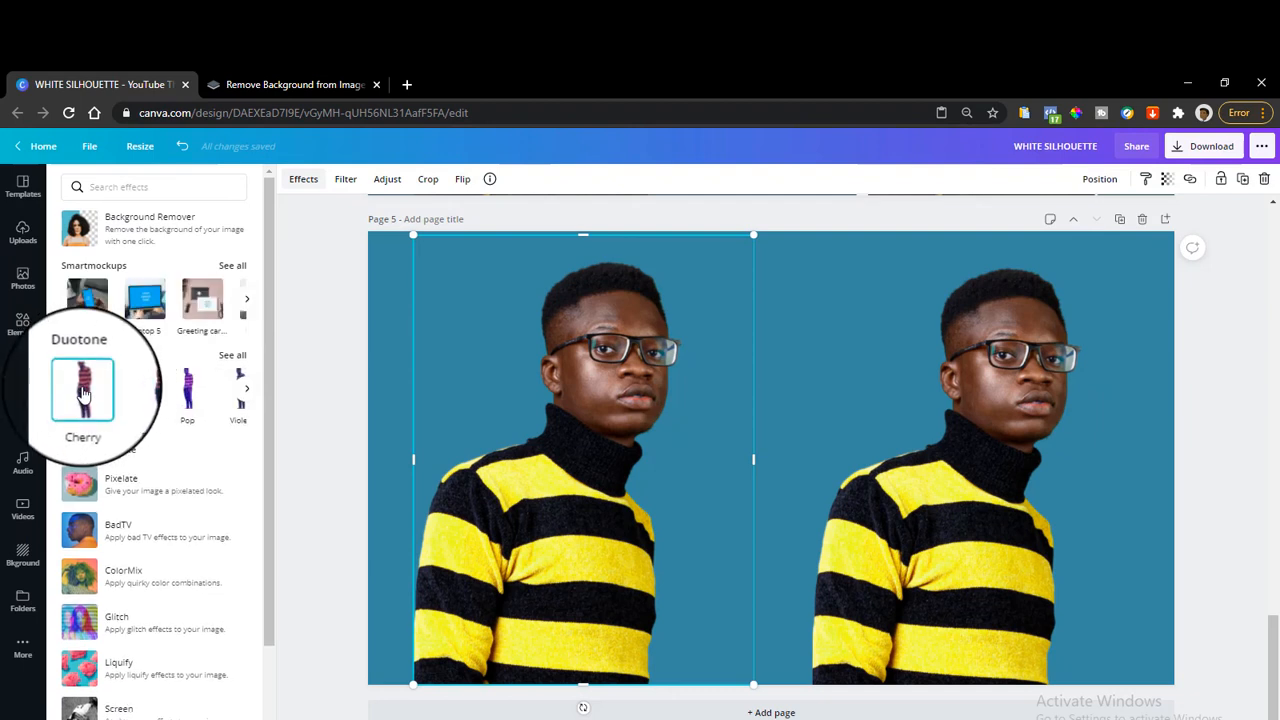
pyautogui.click(83, 389)
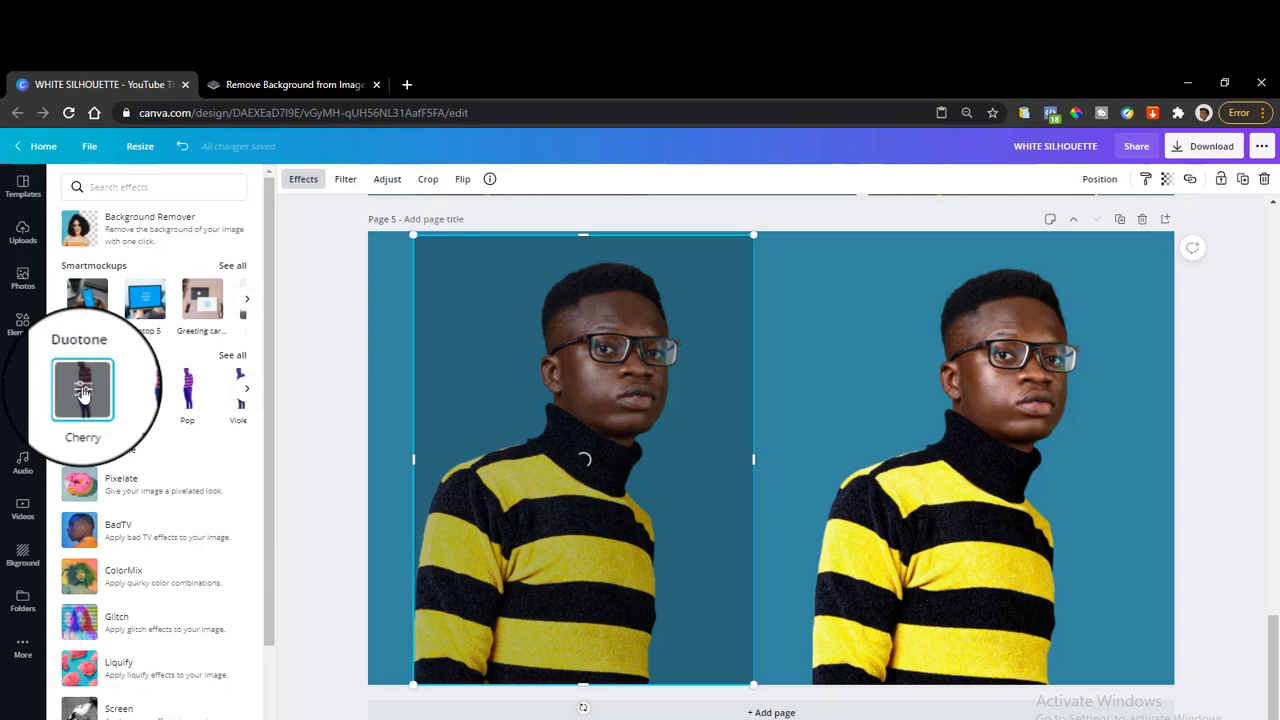
pyautogui.click(83, 390)
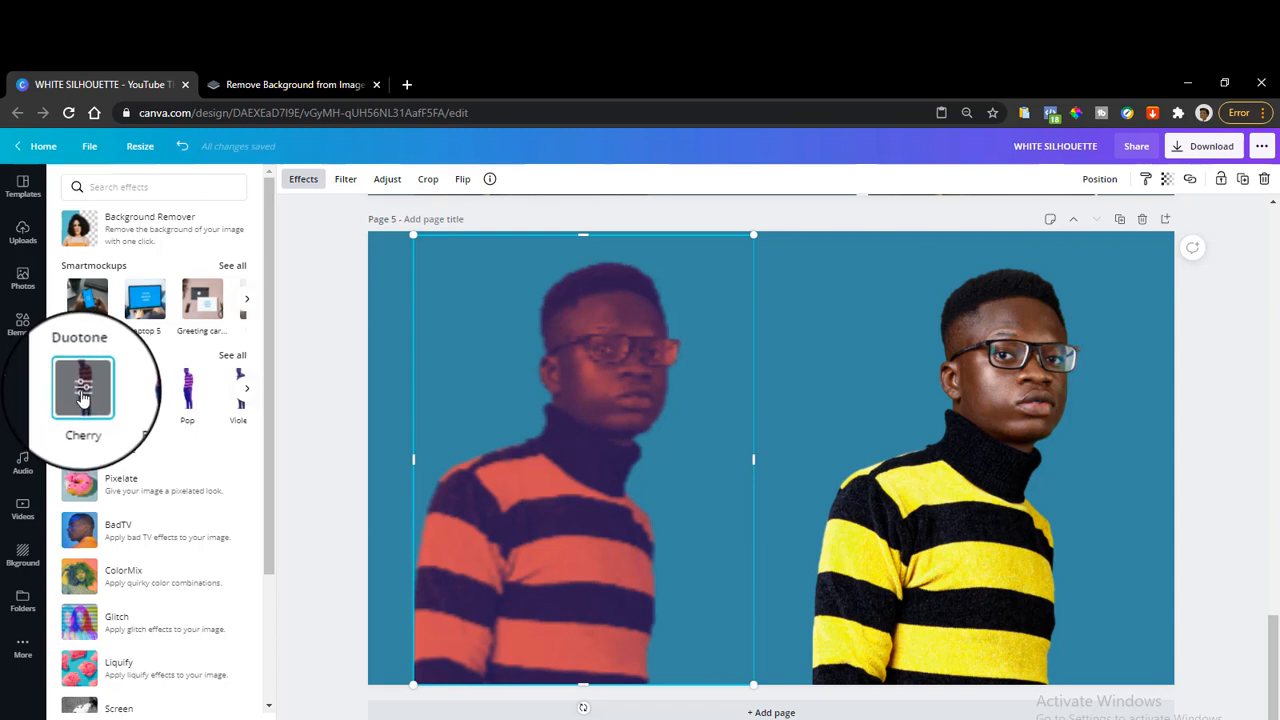
# - Set Duotone highlights and shadows to white, then nudge the silhouette toward centre
pyautogui.click(83, 388)
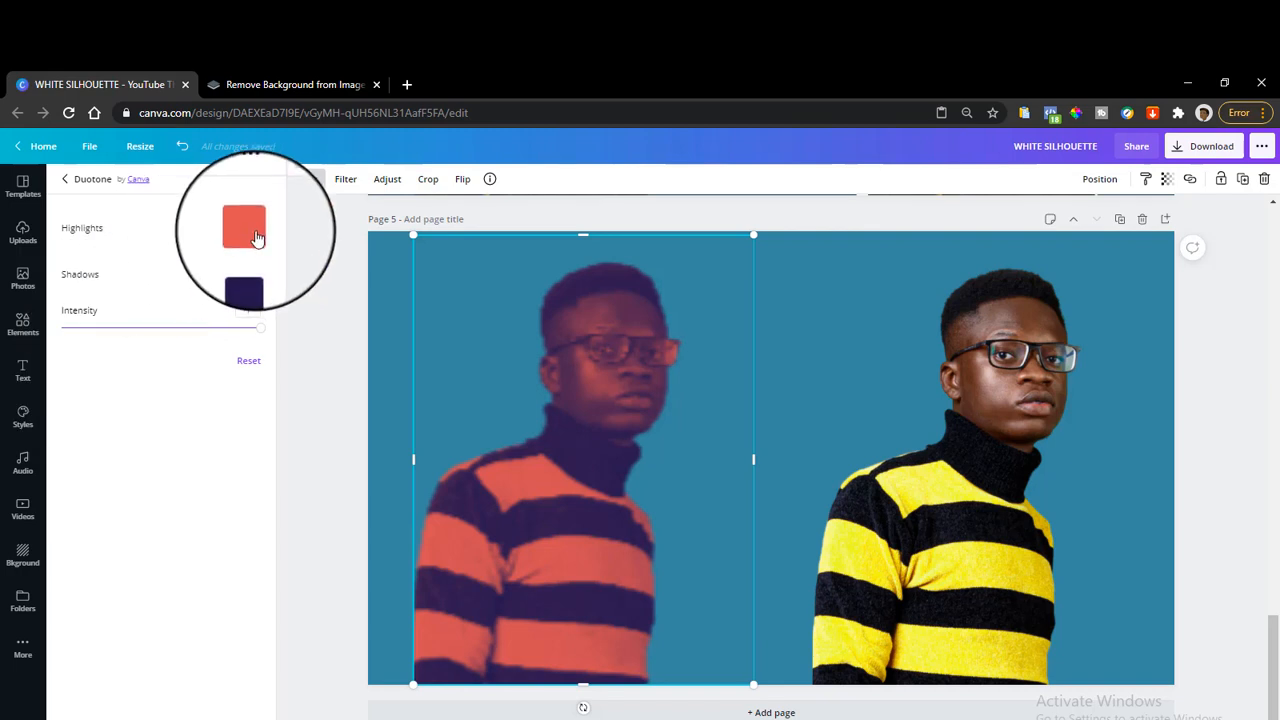
pyautogui.click(243, 228)
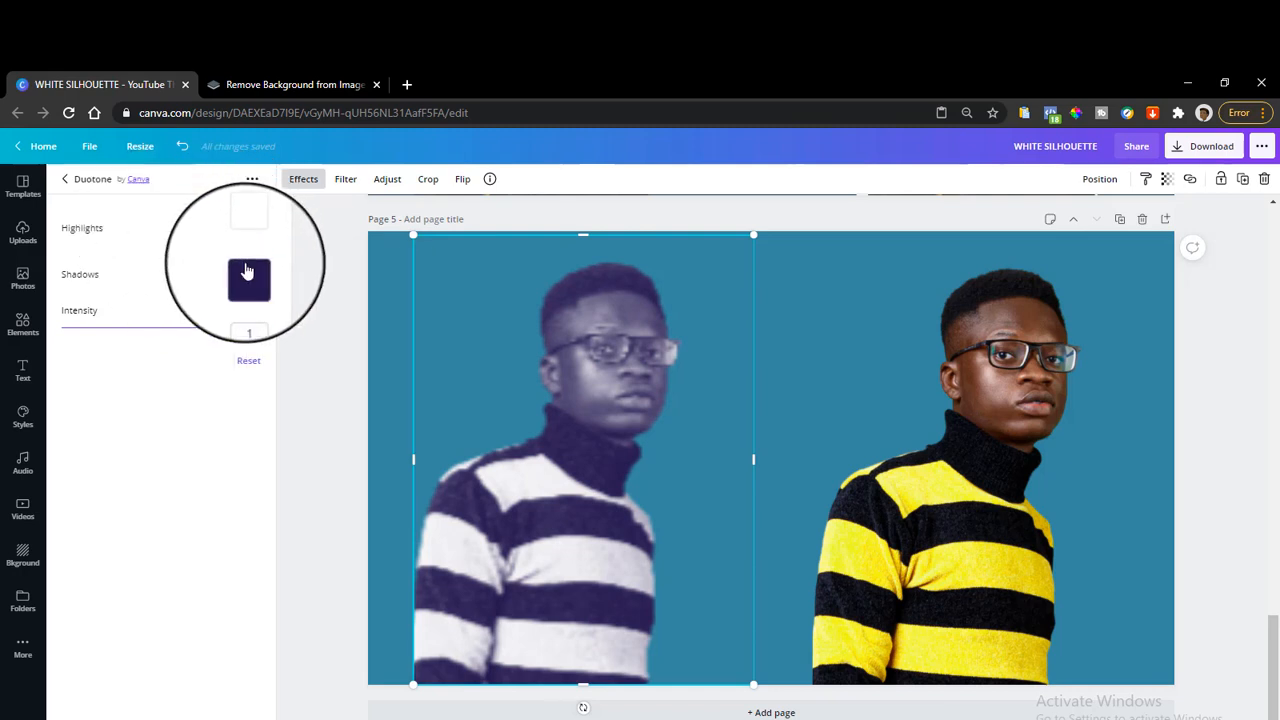
pyautogui.click(248, 280)
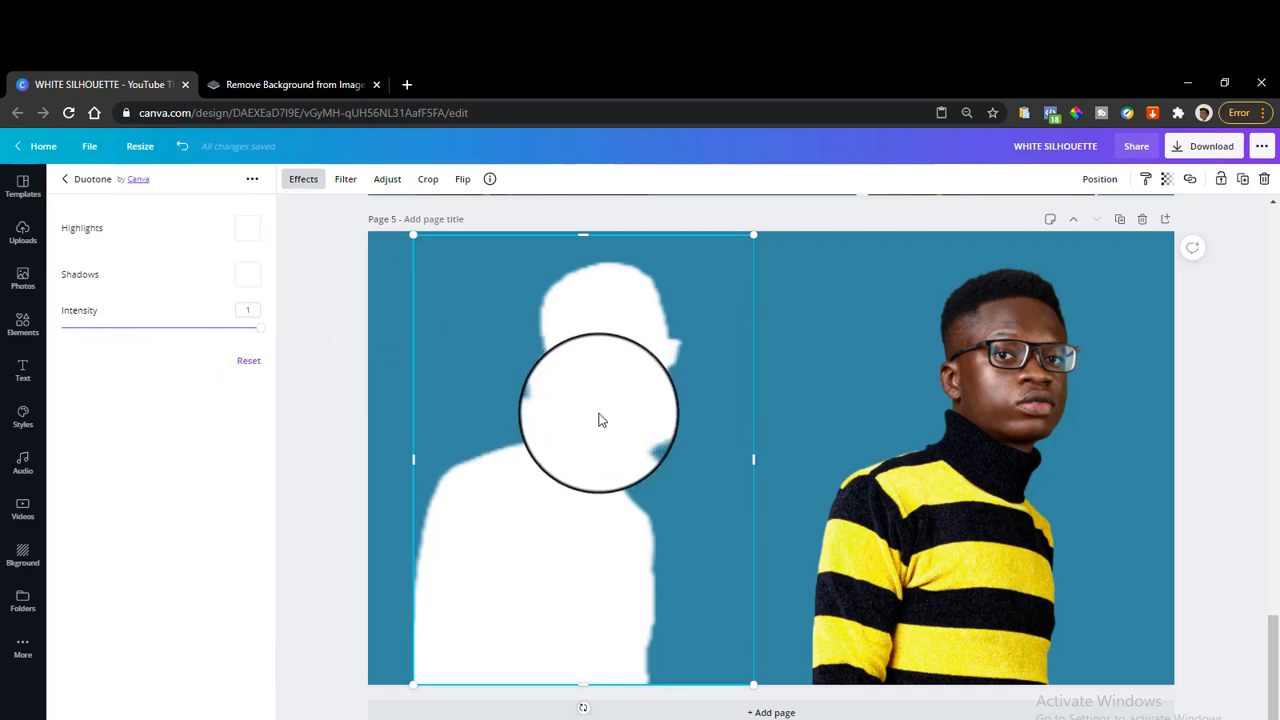
pyautogui.moveTo(600, 415); pyautogui.dragTo(680, 415)
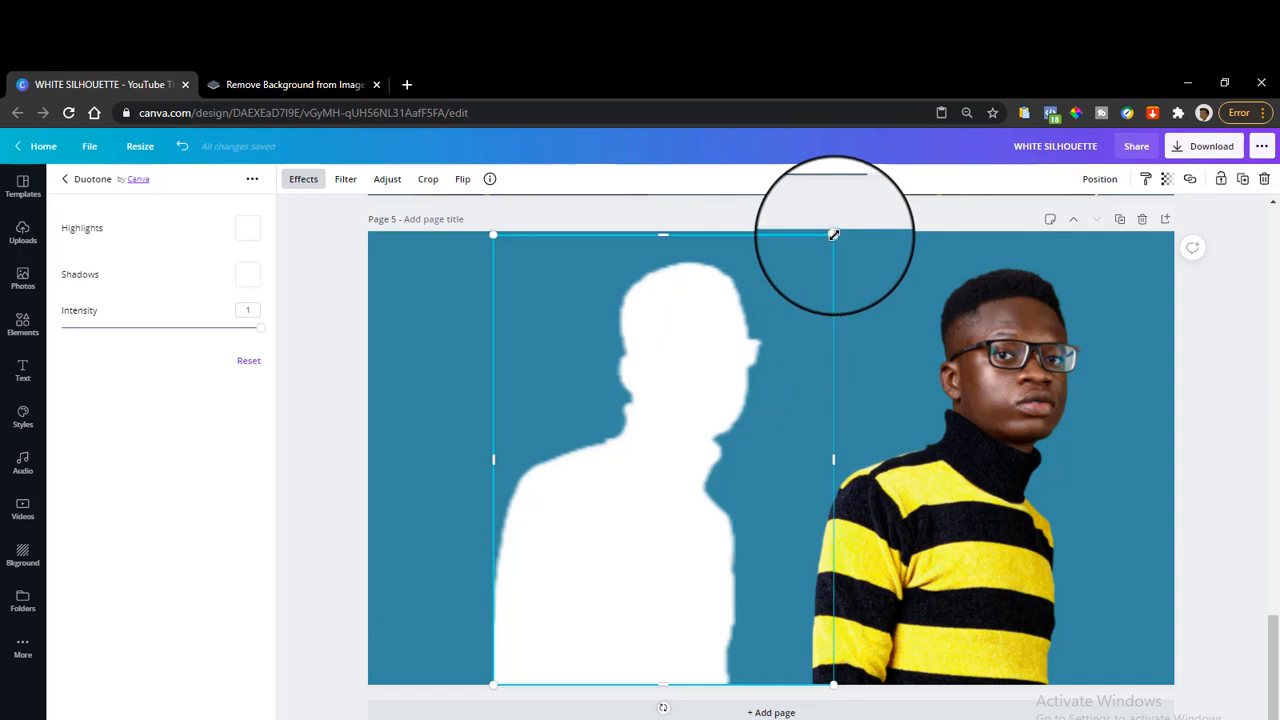
# - Enlarge the white silhouette slightly and select the original photo and its new copy
pyautogui.moveTo(833, 235); pyautogui.dragTo(836, 235)
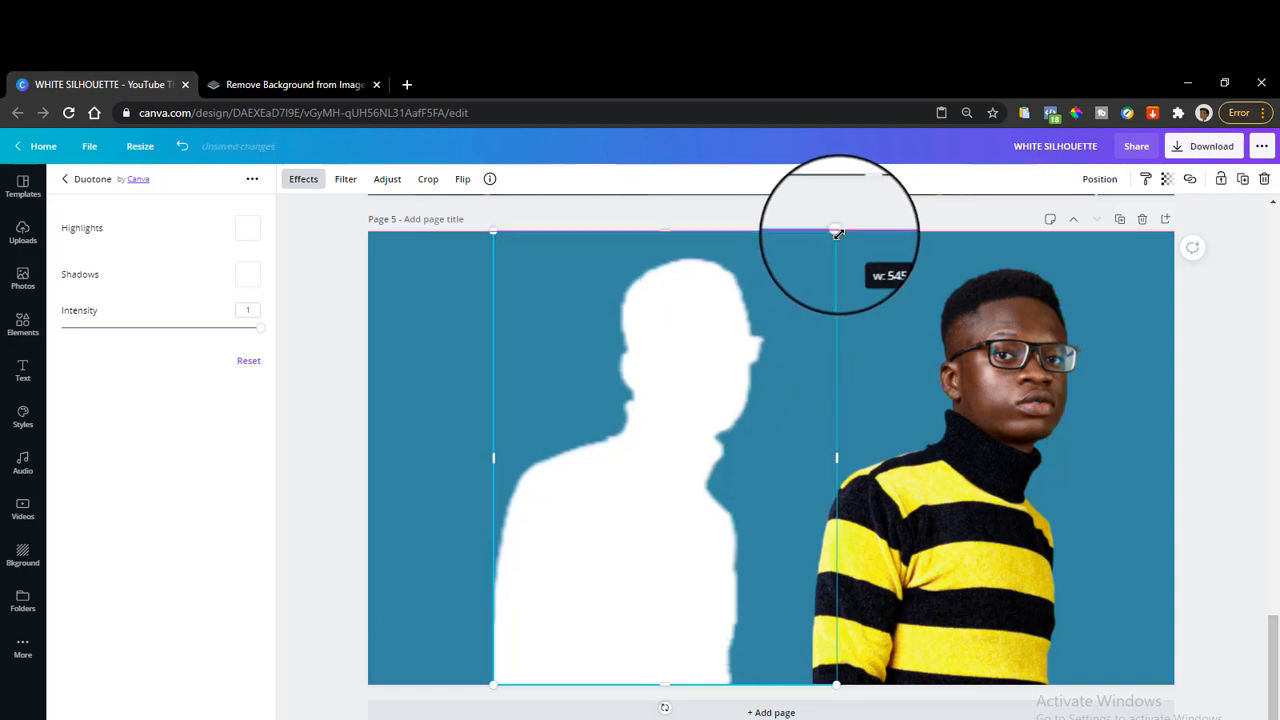
pyautogui.moveTo(836, 232); pyautogui.dragTo(835, 227)
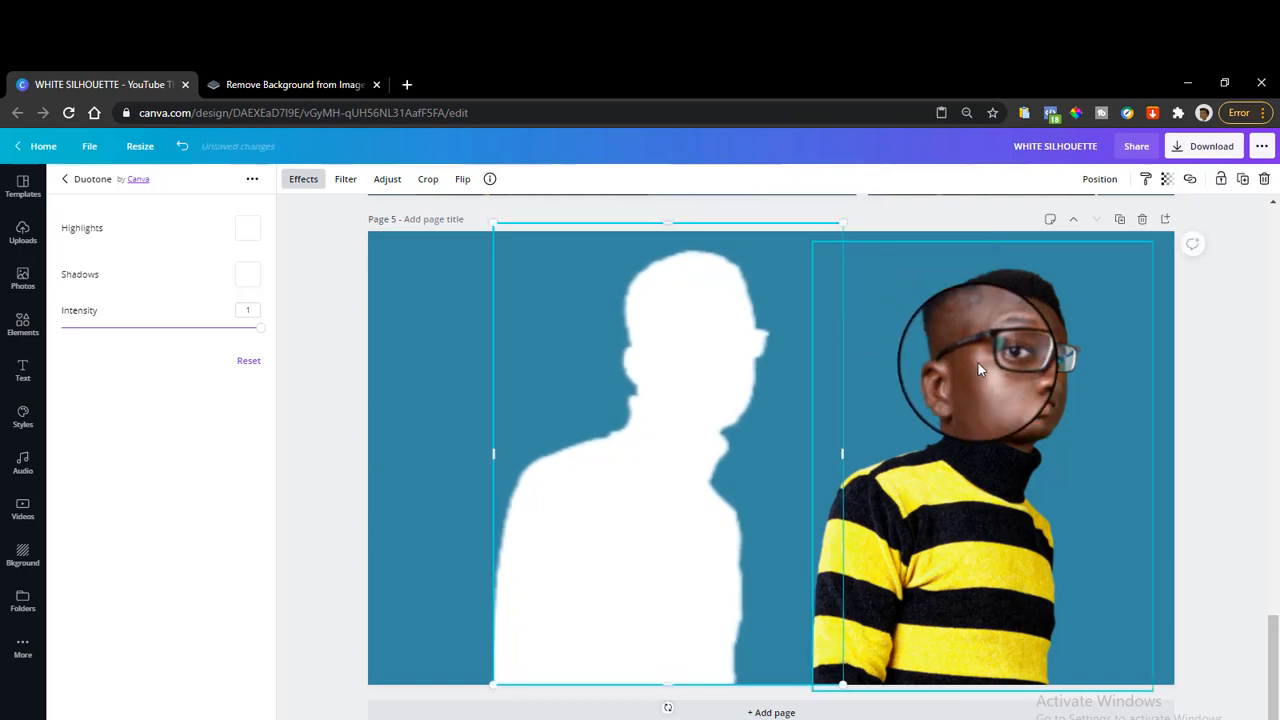
pyautogui.click(64, 178)
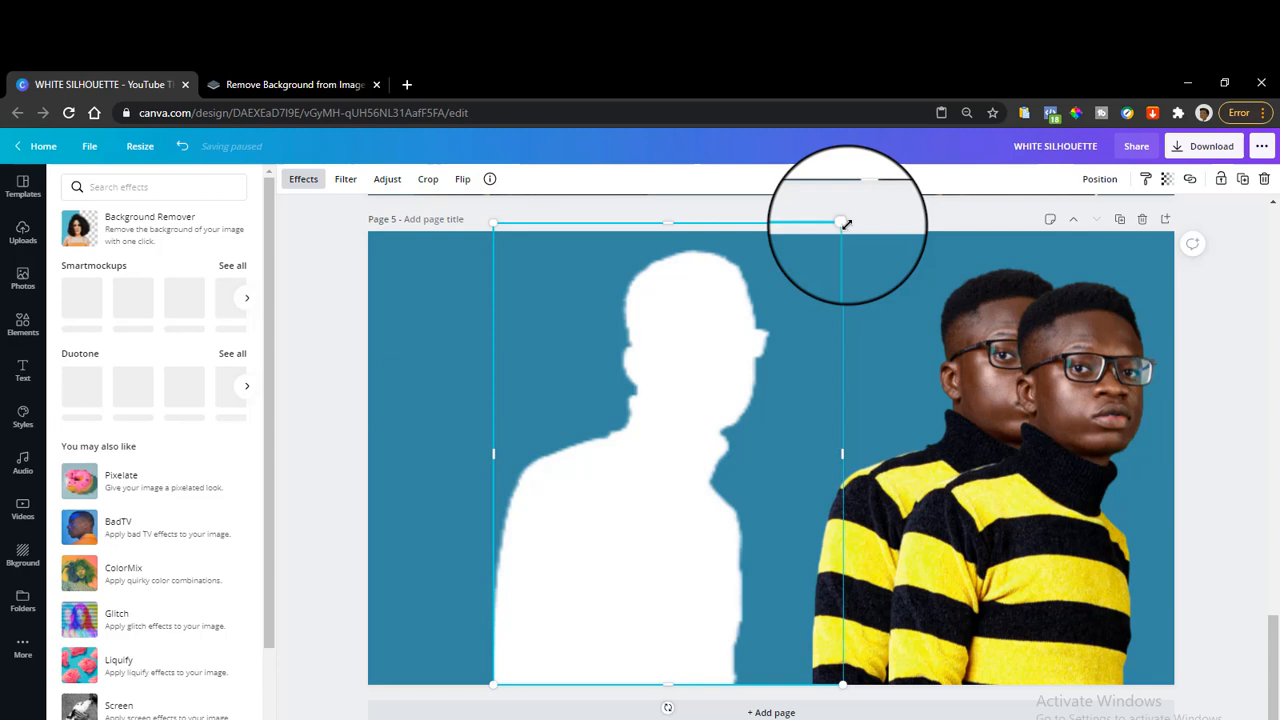
pyautogui.click(22, 232)
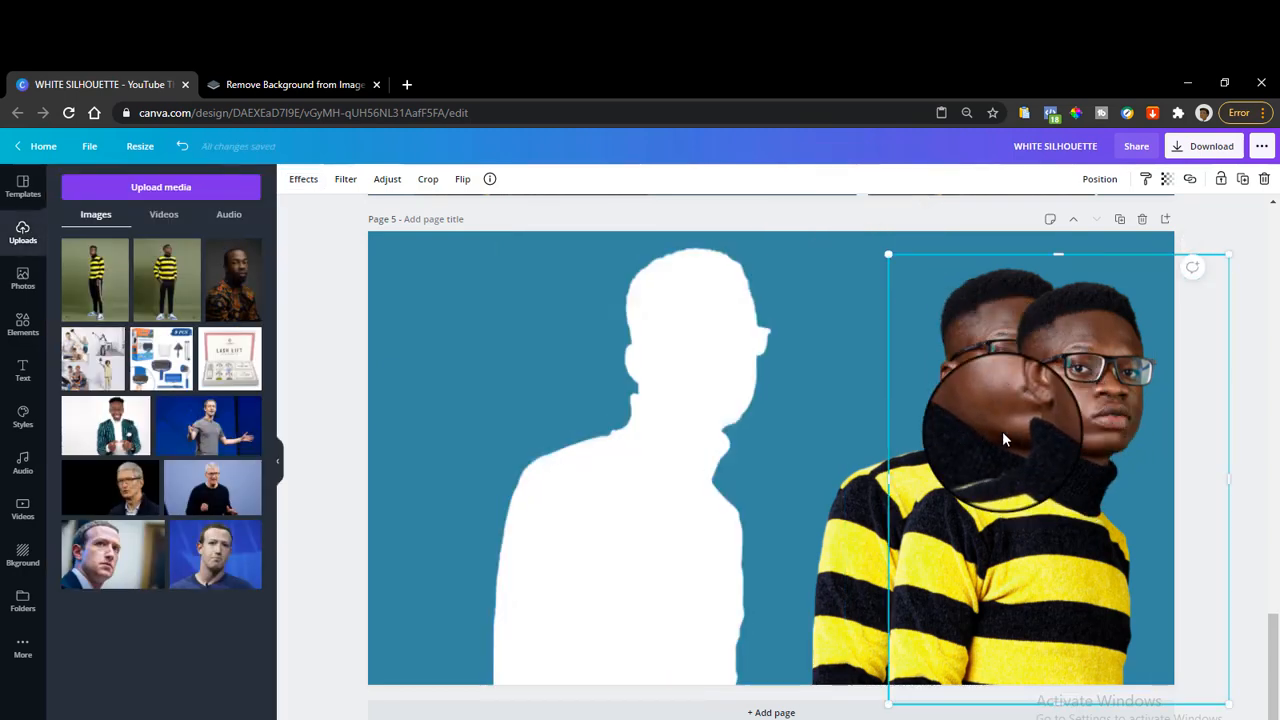
# - Lay the photo copy over the white silhouette and group them with Ctrl+G
pyautogui.moveTo(1005, 440); pyautogui.dragTo(677, 418)
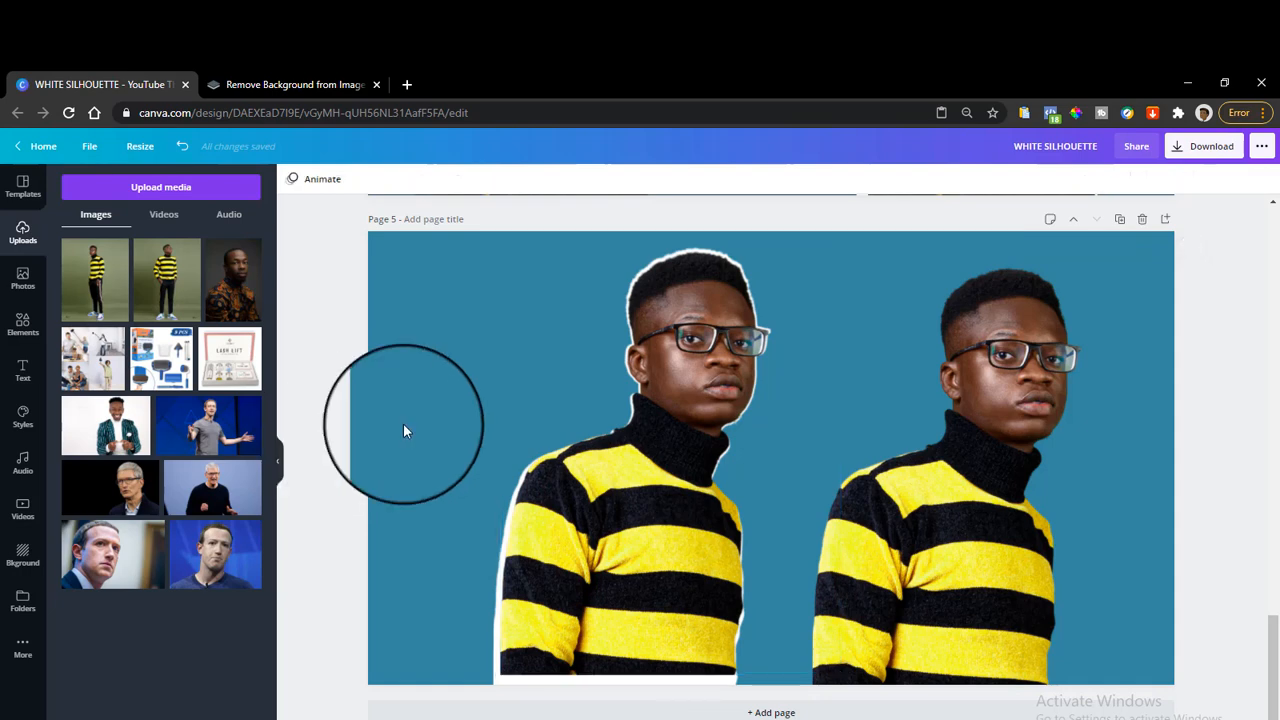
pyautogui.click(630, 514)
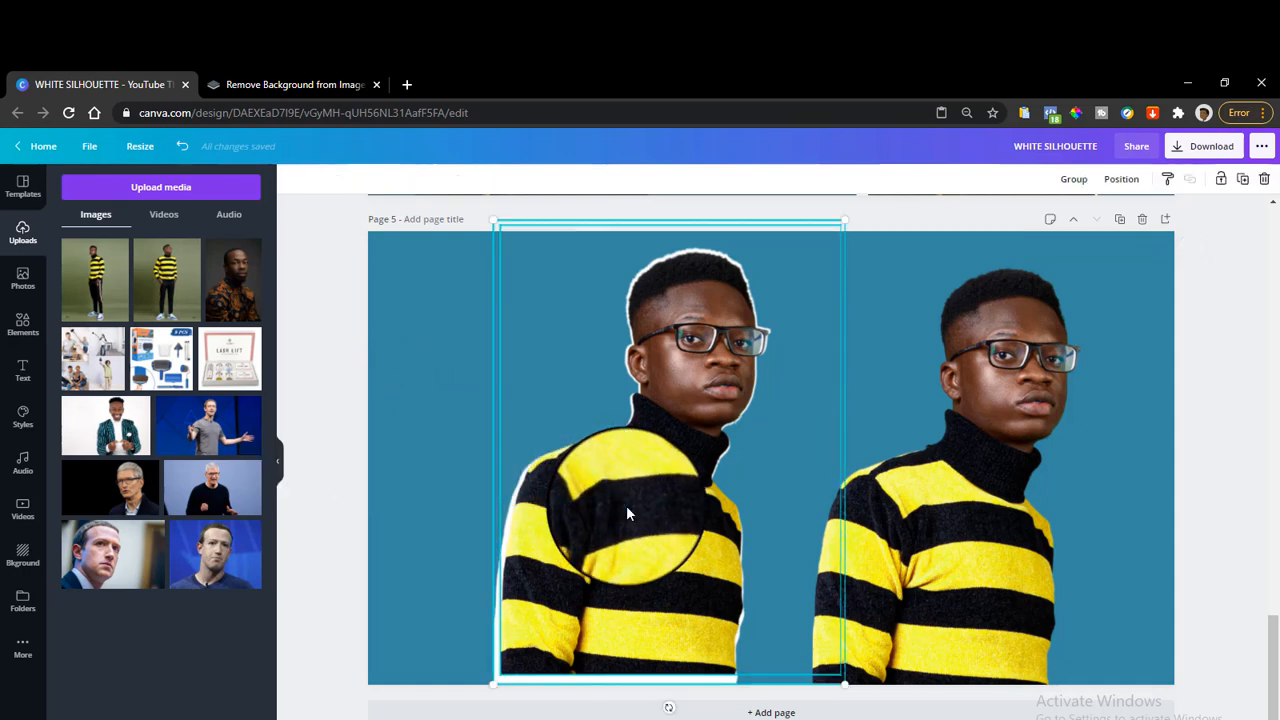
pyautogui.press('ctrl+g')
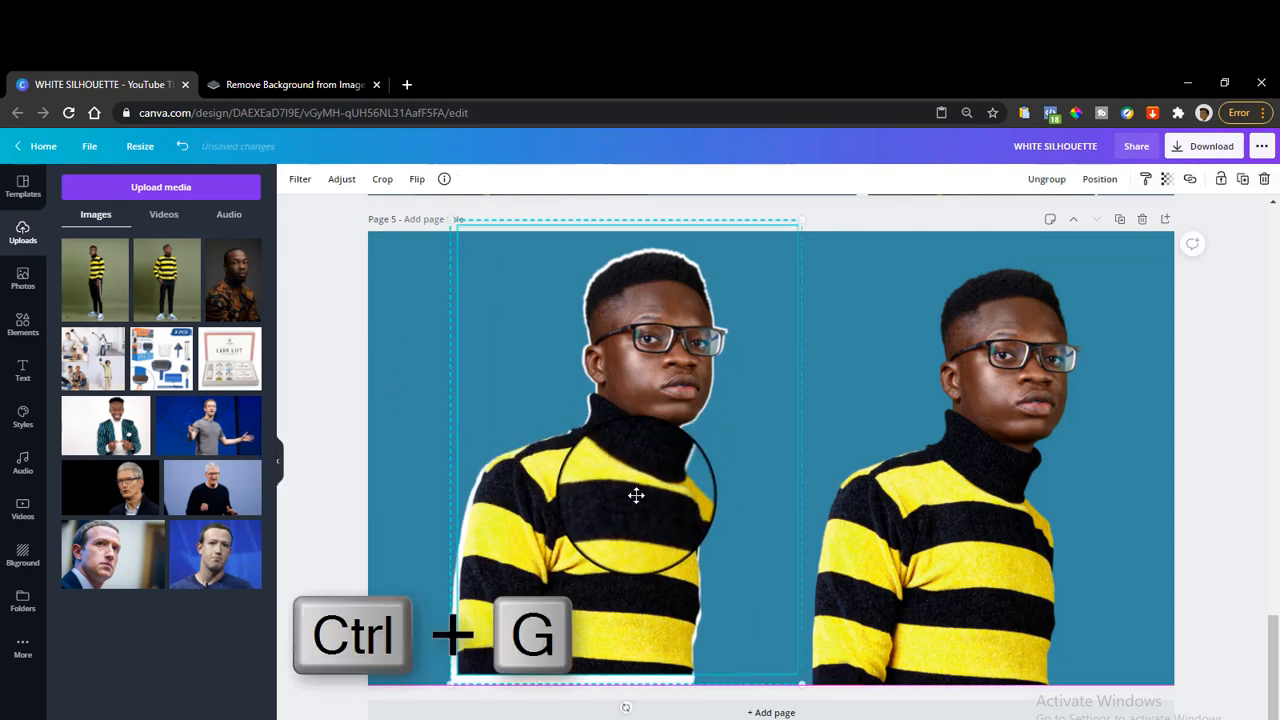
pyautogui.press('ctrl+g')
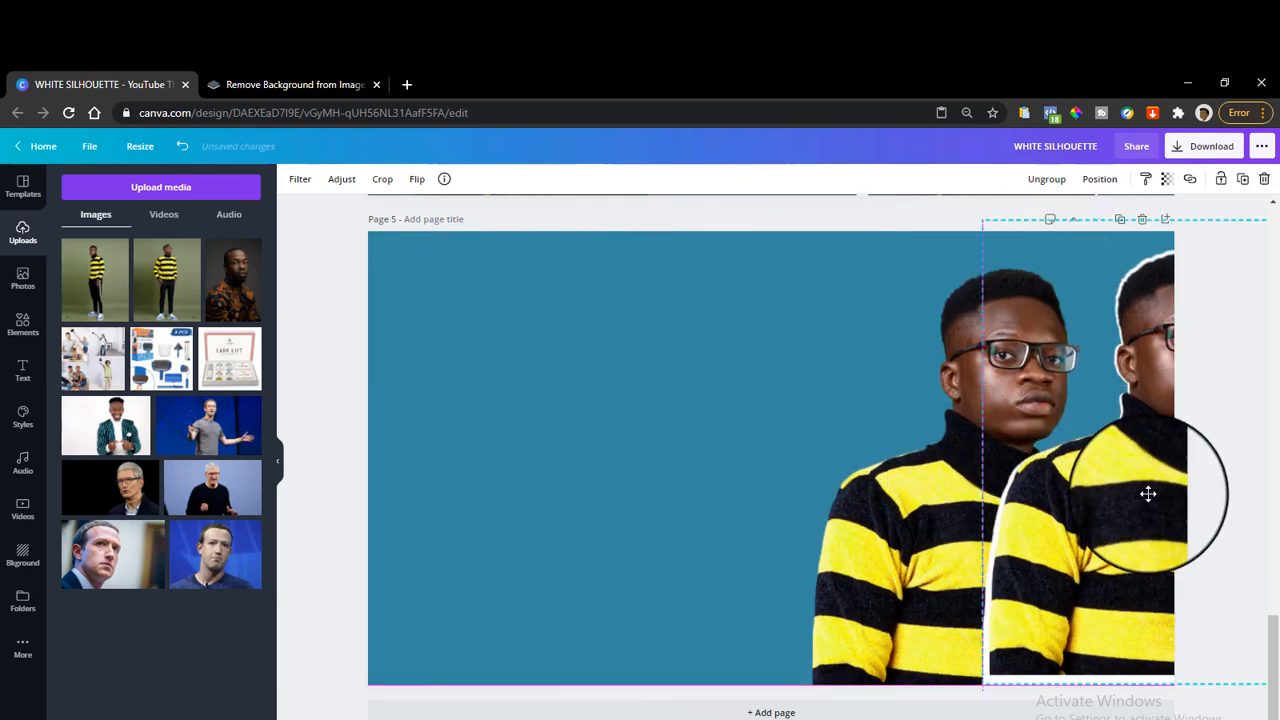